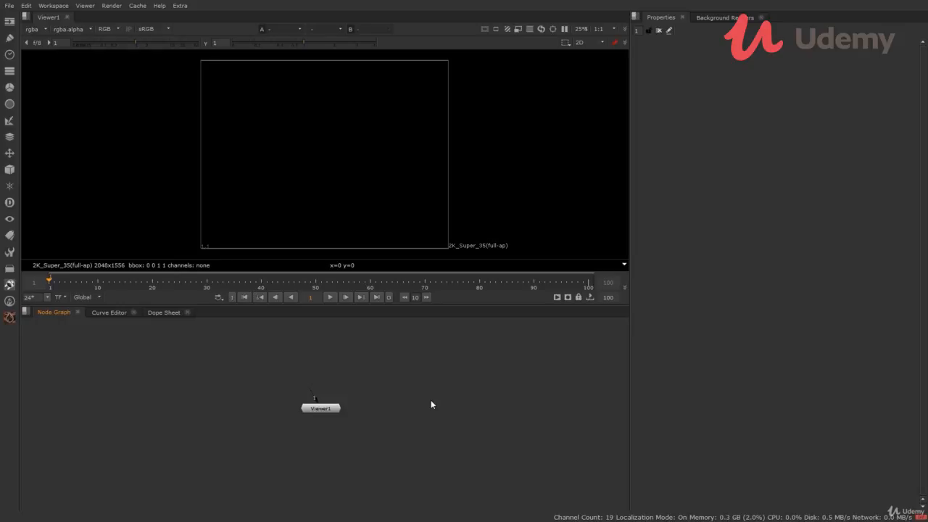
{"action": "mouse_move", "coordinate": [243, 201]}
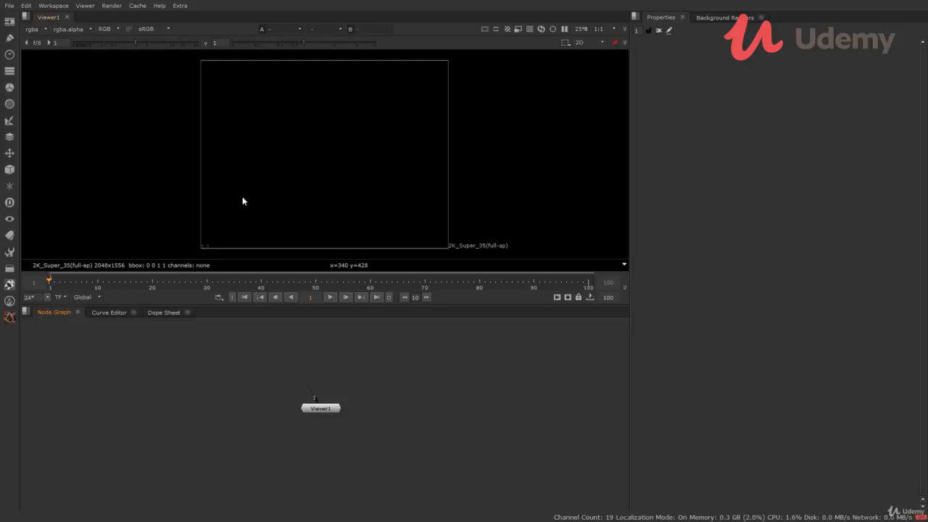
{"action": "mouse_move", "coordinate": [240, 194]}
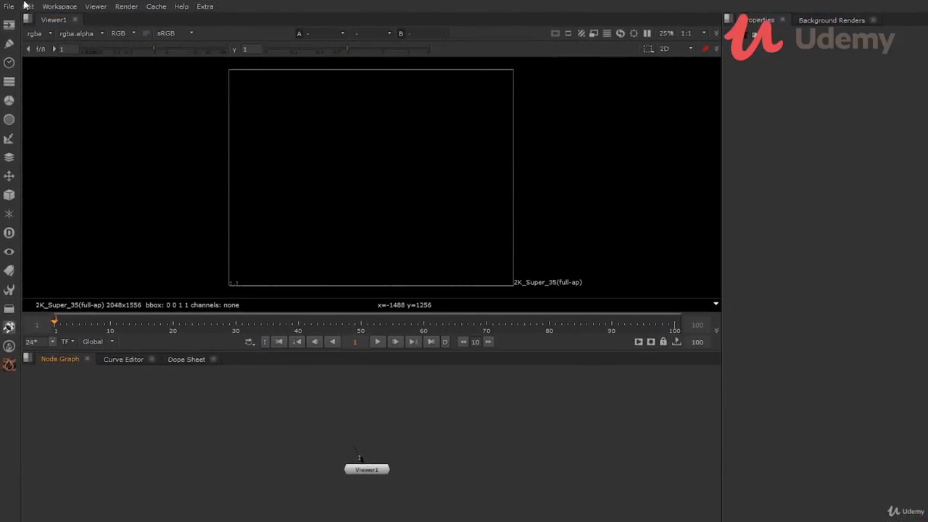
Look through the File menu commands, then show the Edit menu.
{"action": "left_click", "coordinate": [9, 6]}
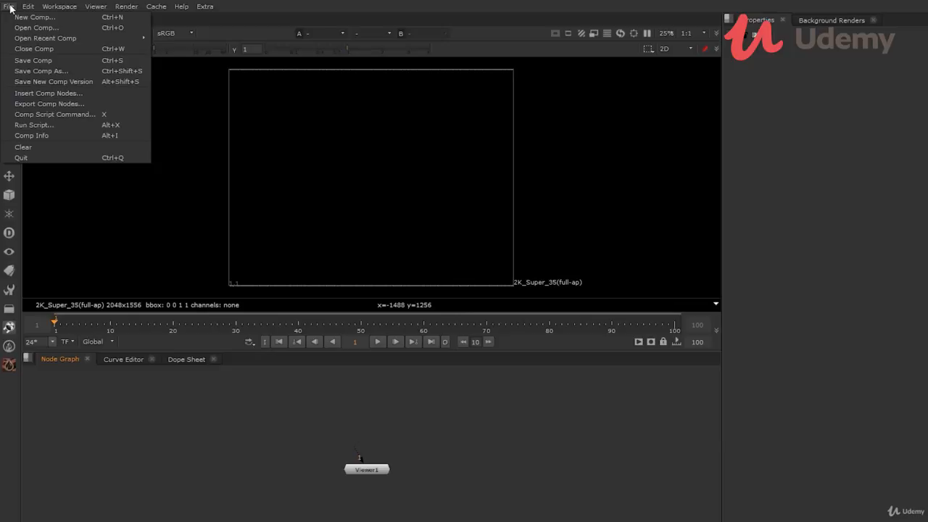
{"action": "mouse_move", "coordinate": [36, 28]}
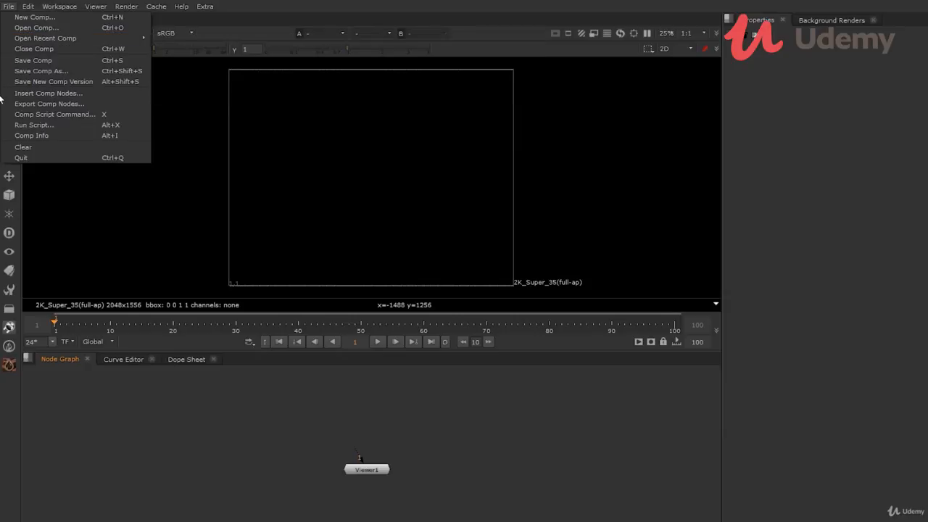
{"action": "left_click", "coordinate": [28, 6]}
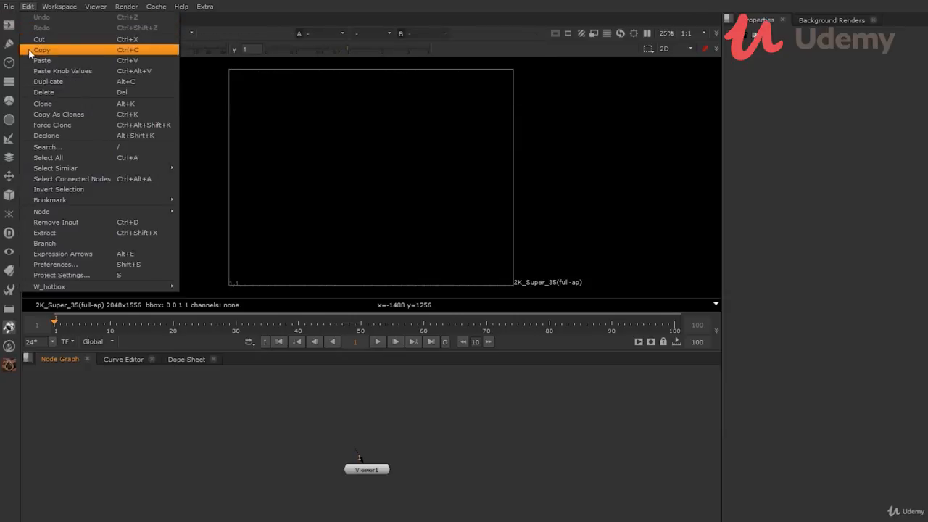
{"action": "mouse_move", "coordinate": [42, 60]}
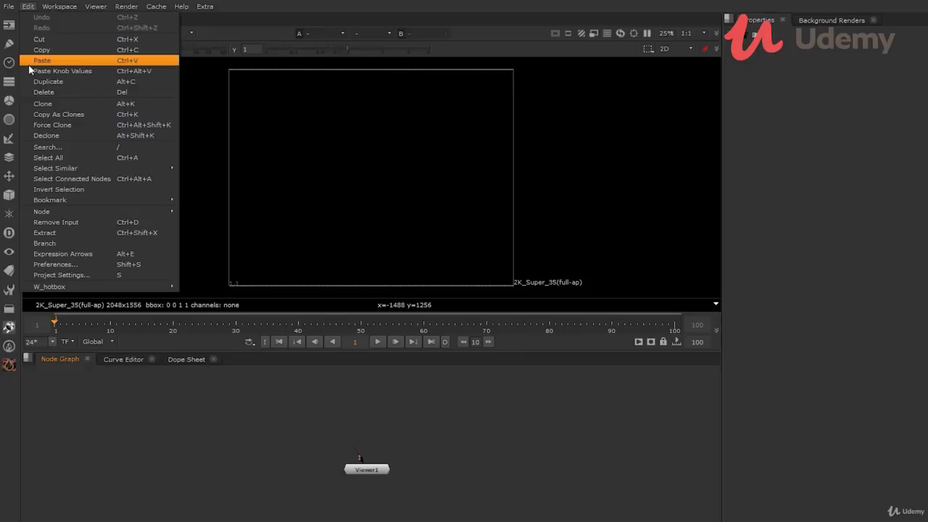
{"action": "mouse_move", "coordinate": [133, 67]}
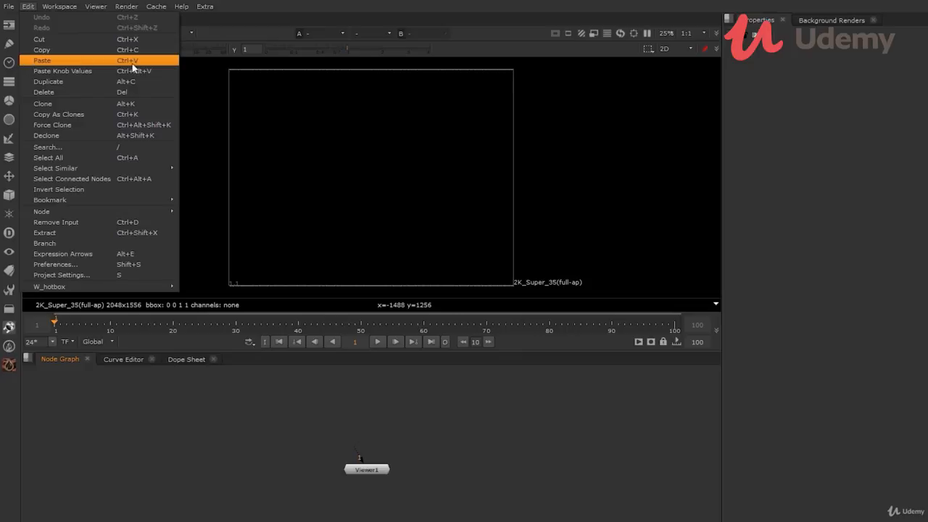
{"action": "mouse_move", "coordinate": [146, 64]}
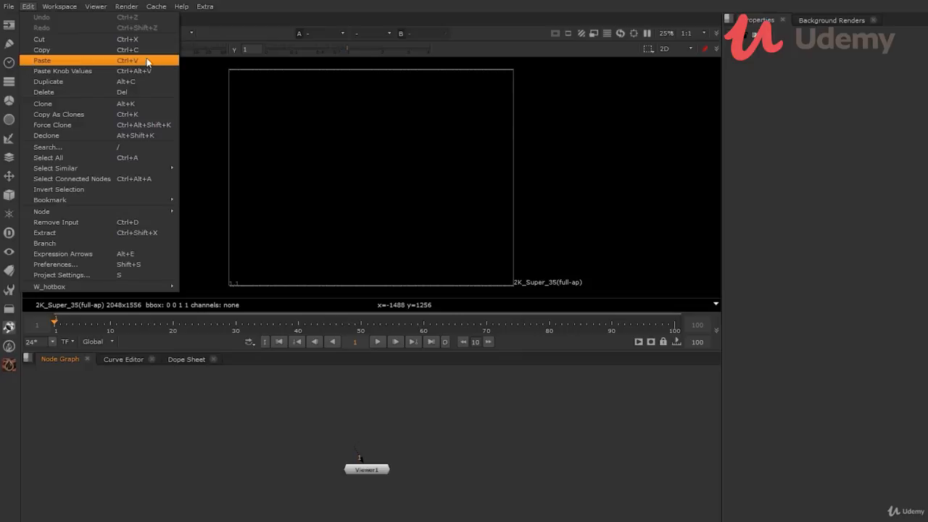
{"action": "mouse_move", "coordinate": [162, 264]}
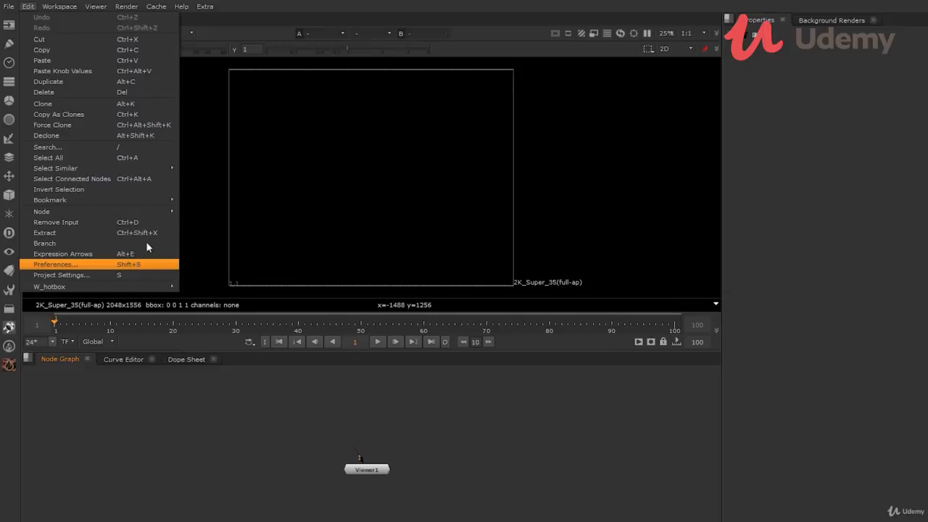
Apply the Scripting workspace layout, then switch to the Compositing workspace.
{"action": "left_click", "coordinate": [58, 6]}
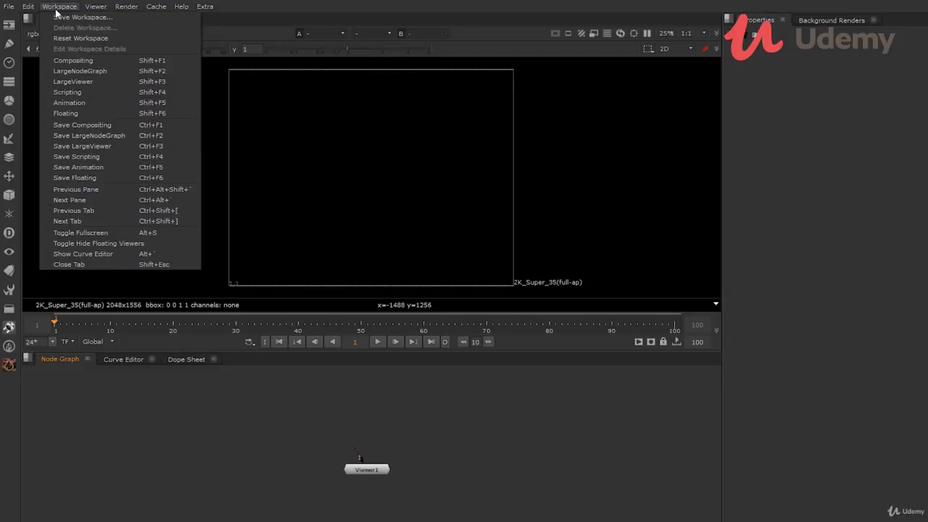
{"action": "mouse_move", "coordinate": [40, 58]}
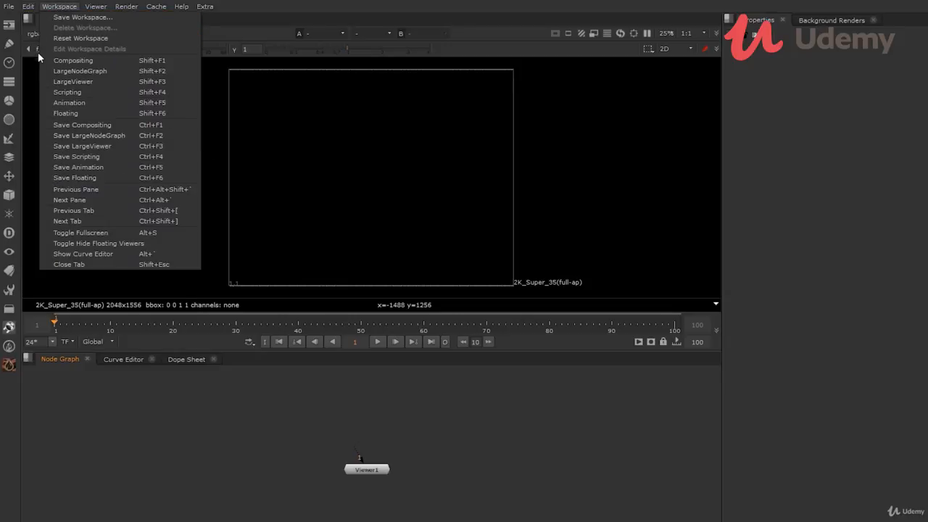
{"action": "mouse_move", "coordinate": [37, 128]}
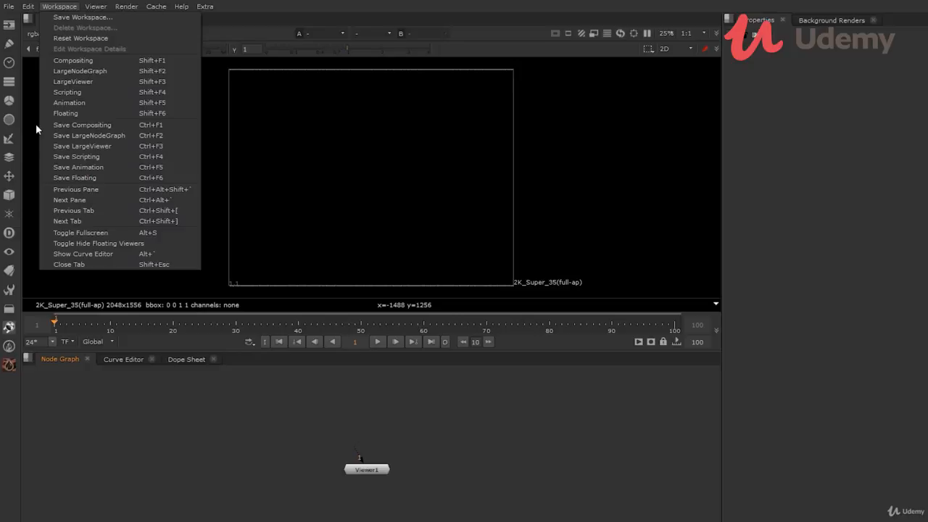
{"action": "mouse_move", "coordinate": [32, 125]}
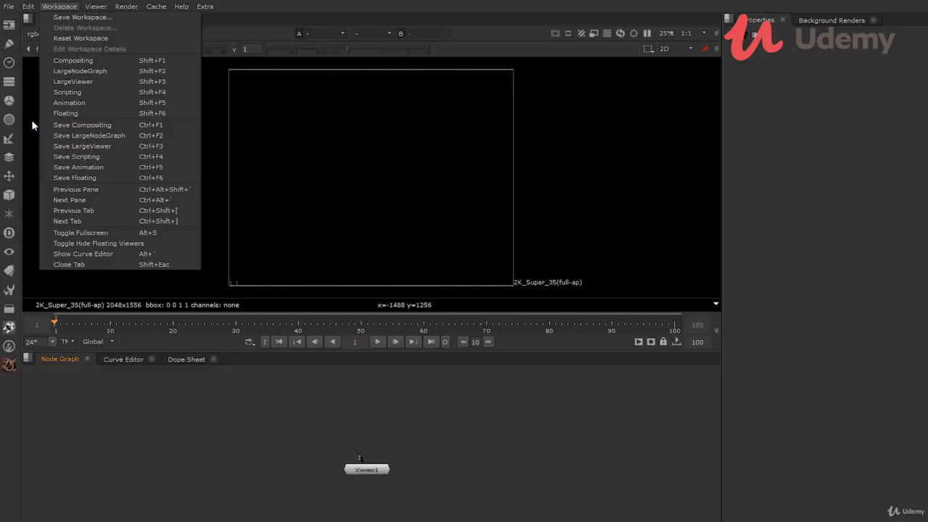
{"action": "mouse_move", "coordinate": [68, 92]}
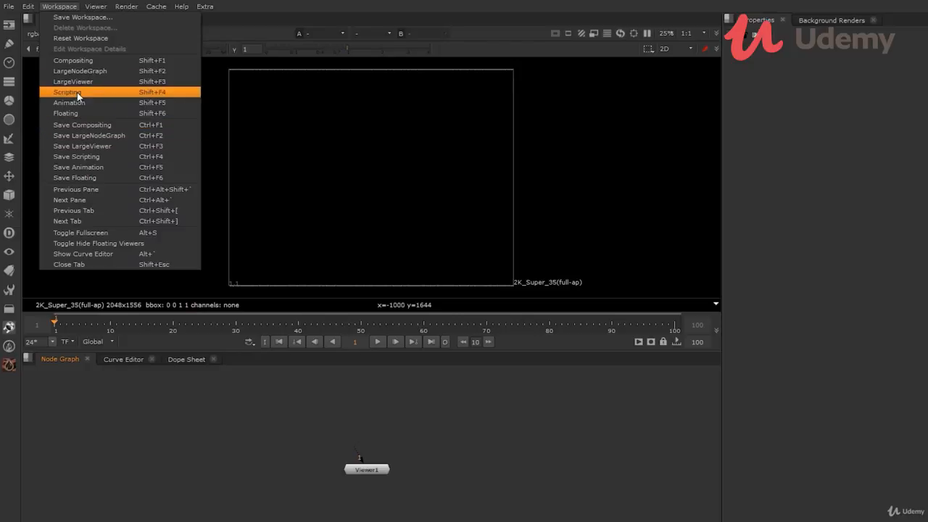
{"action": "left_click", "coordinate": [69, 102]}
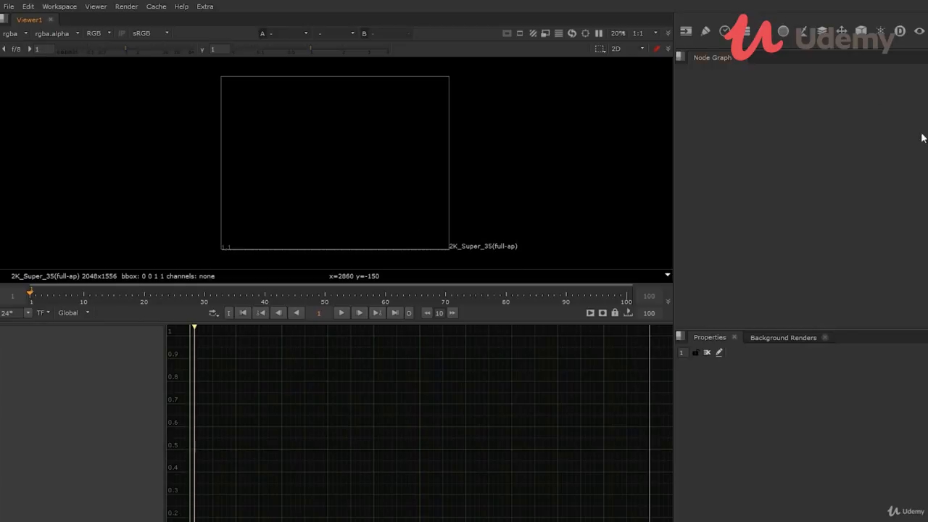
{"action": "mouse_move", "coordinate": [60, 6]}
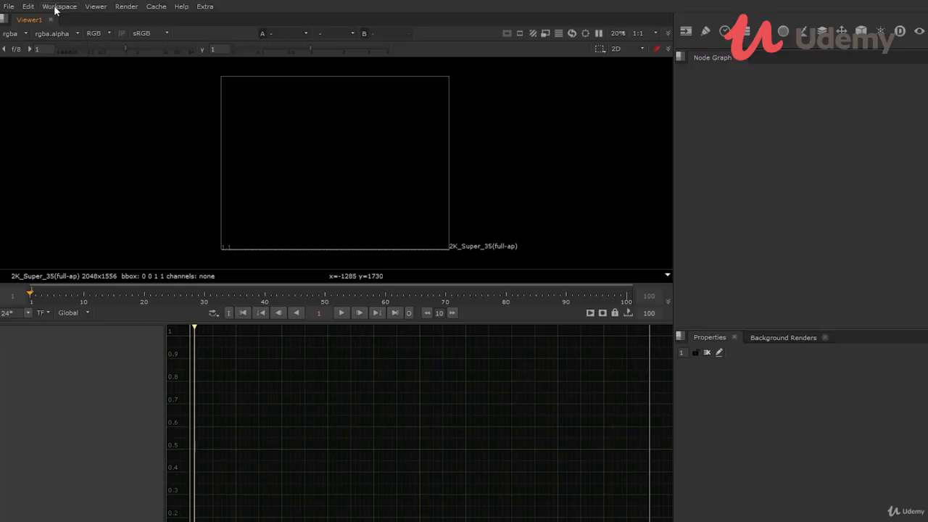
{"action": "left_click", "coordinate": [59, 7]}
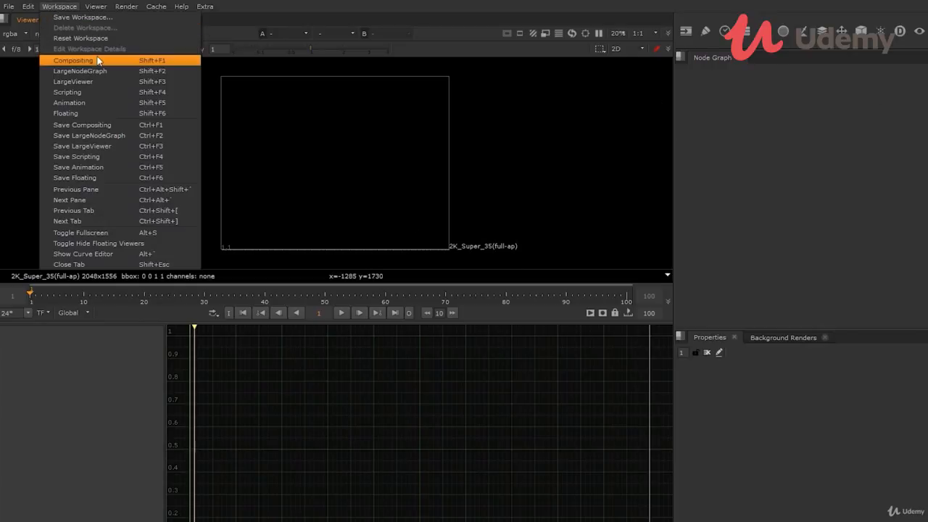
{"action": "left_click", "coordinate": [72, 60]}
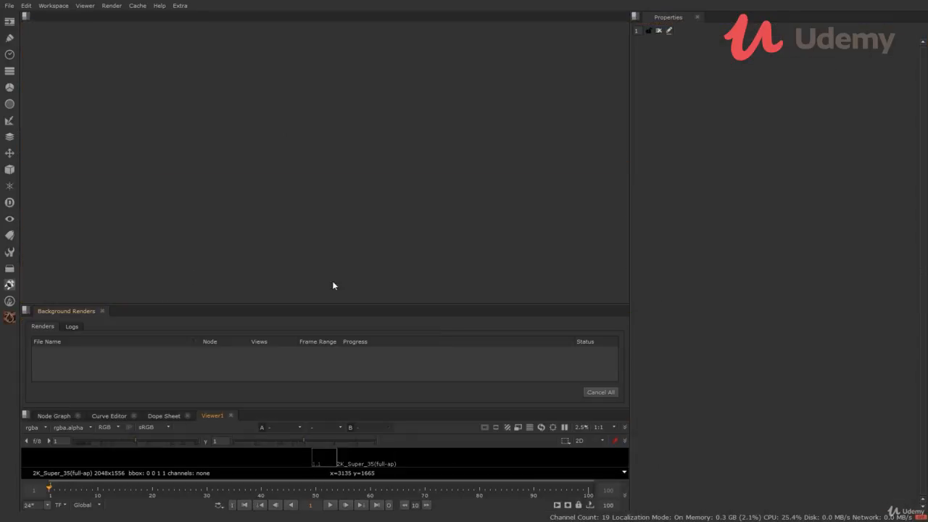
Restore the Compositing layout and browse the Viewer and Render menus.
{"action": "left_click", "coordinate": [53, 5]}
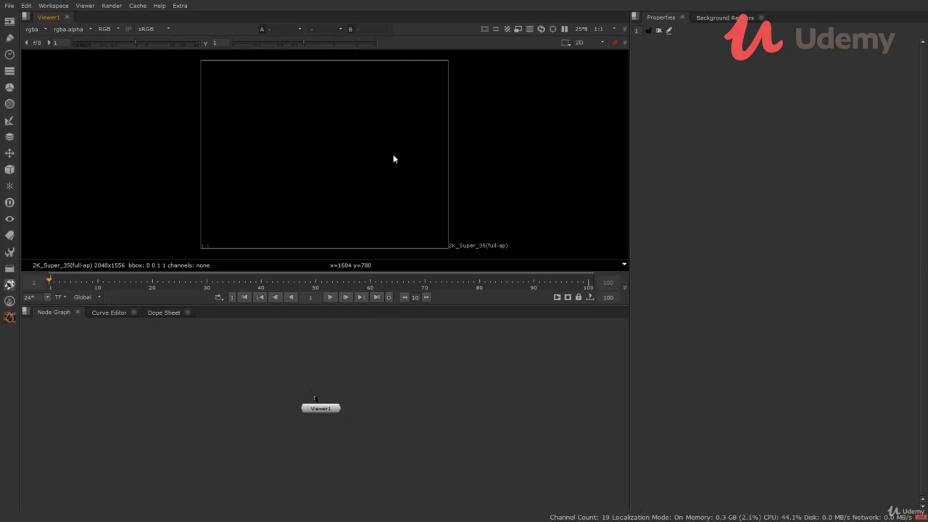
{"action": "mouse_move", "coordinate": [413, 157]}
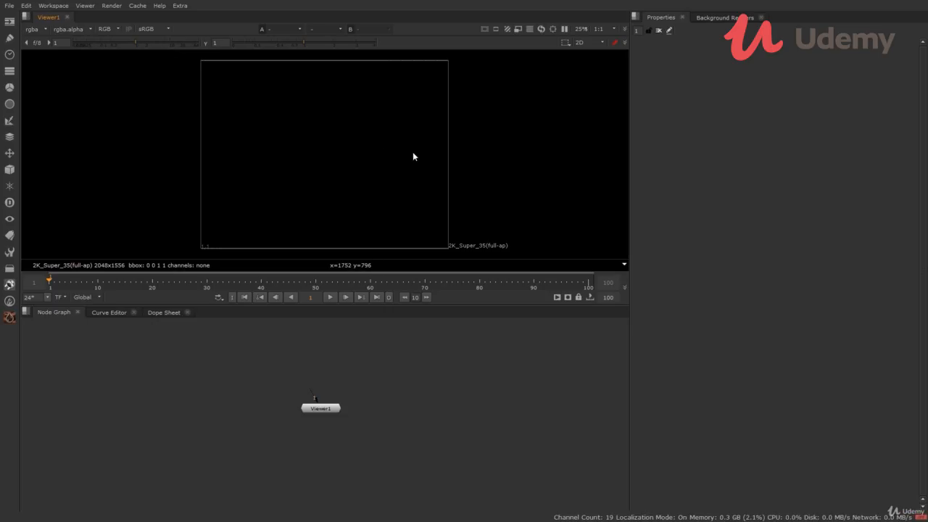
{"action": "left_click", "coordinate": [85, 6]}
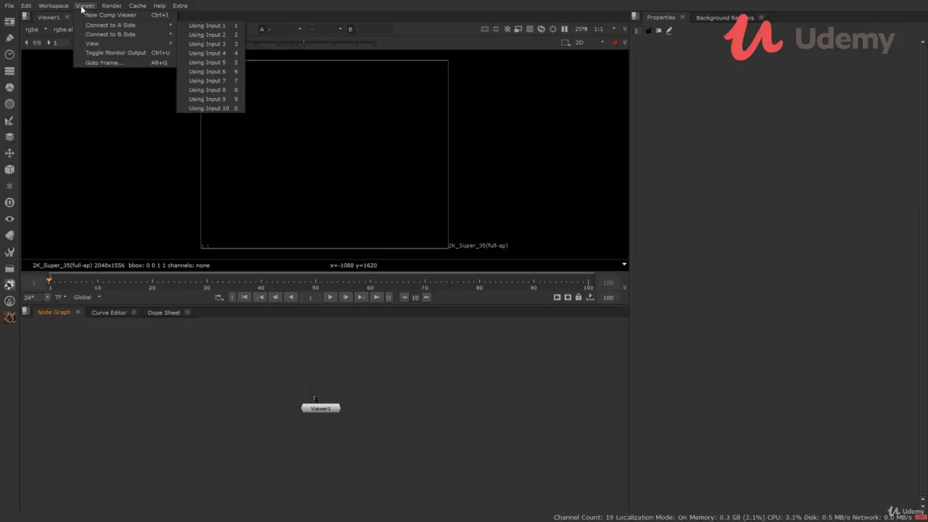
{"action": "left_click", "coordinate": [111, 5]}
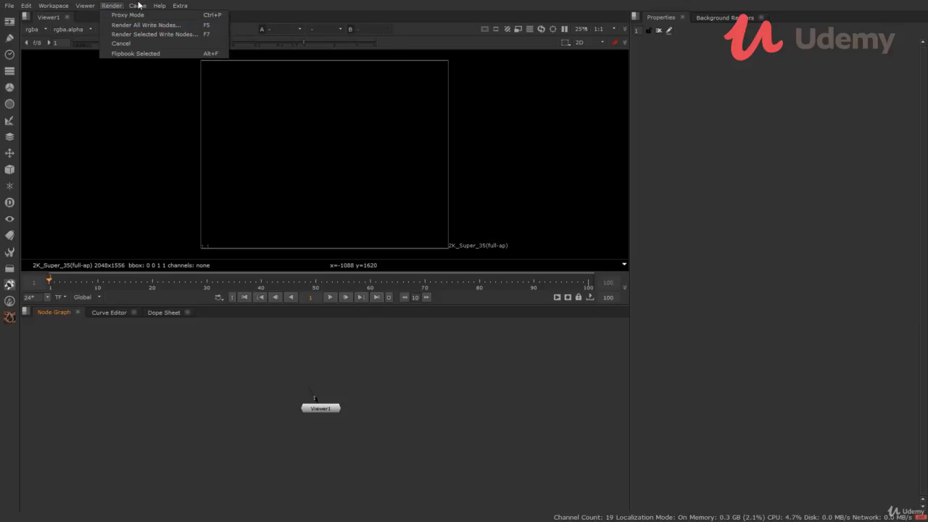
{"action": "left_click", "coordinate": [136, 6]}
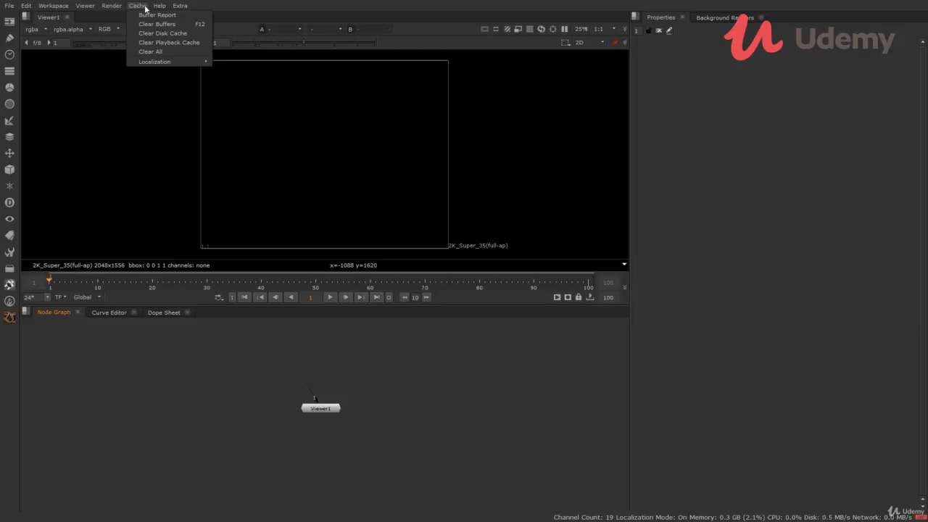
{"action": "mouse_move", "coordinate": [156, 15]}
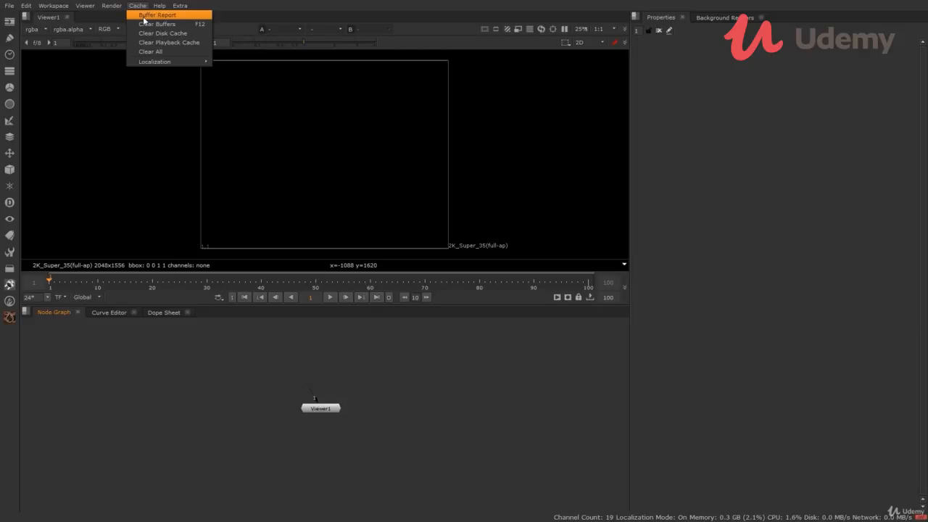
{"action": "mouse_move", "coordinate": [151, 51]}
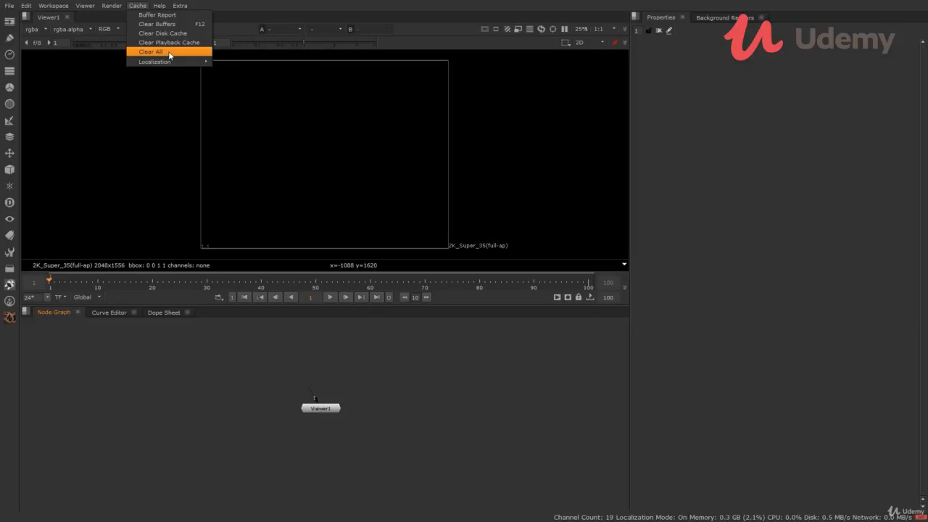
{"action": "left_click", "coordinate": [159, 5]}
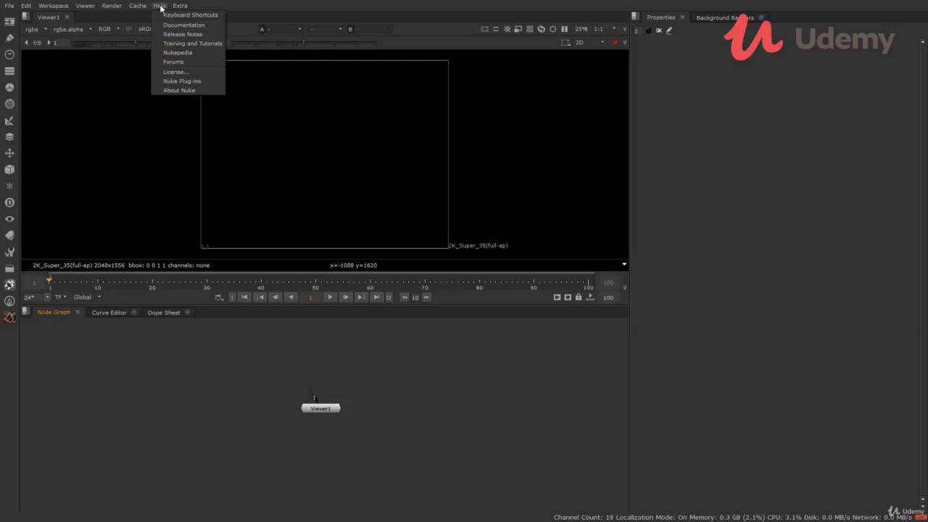
{"action": "mouse_move", "coordinate": [190, 15]}
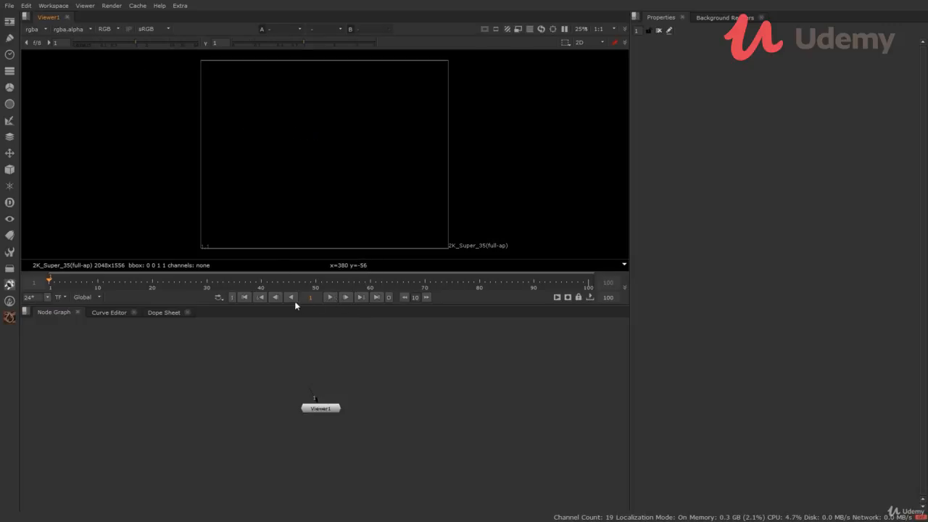
{"action": "mouse_move", "coordinate": [102, 229]}
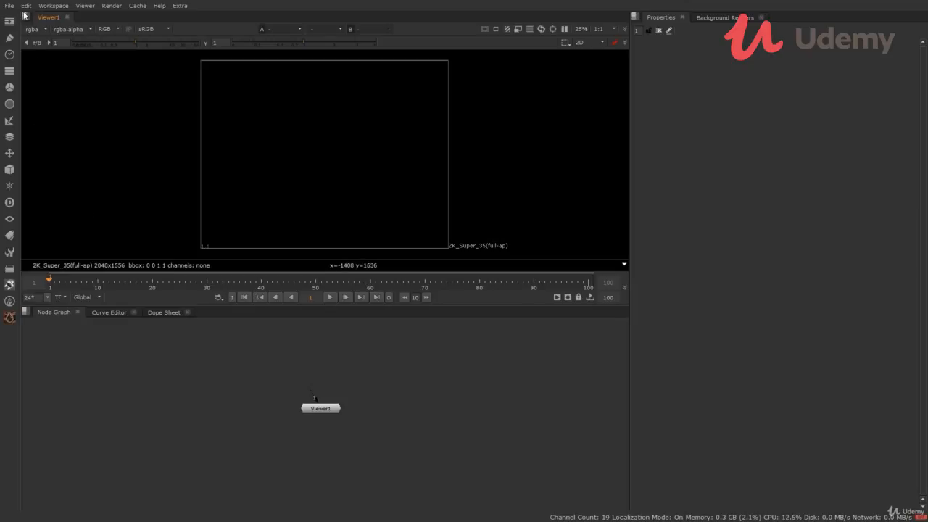
{"action": "mouse_move", "coordinate": [21, 72]}
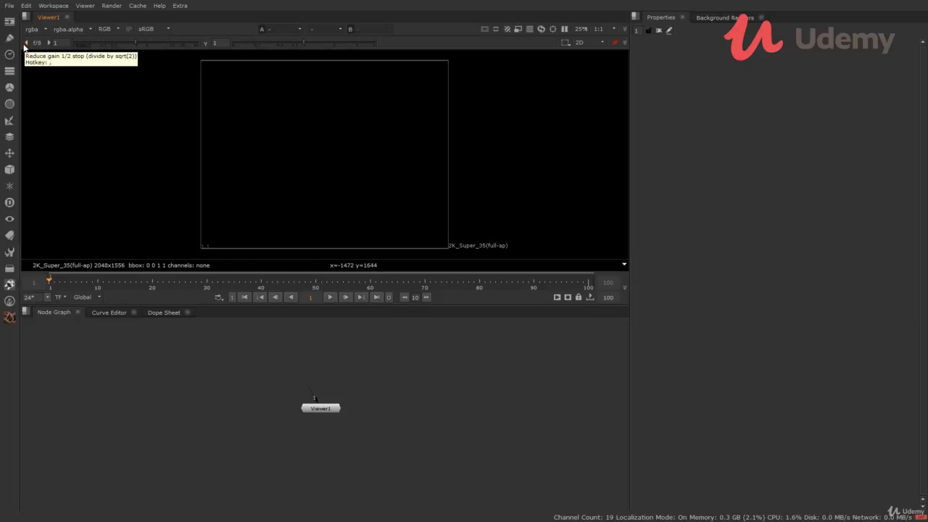
{"action": "mouse_move", "coordinate": [18, 49]}
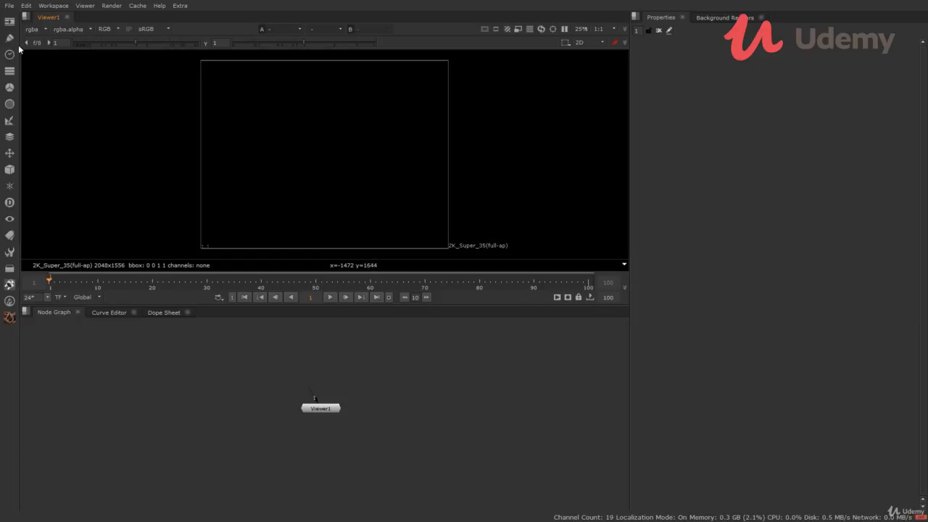
{"action": "mouse_move", "coordinate": [11, 21]}
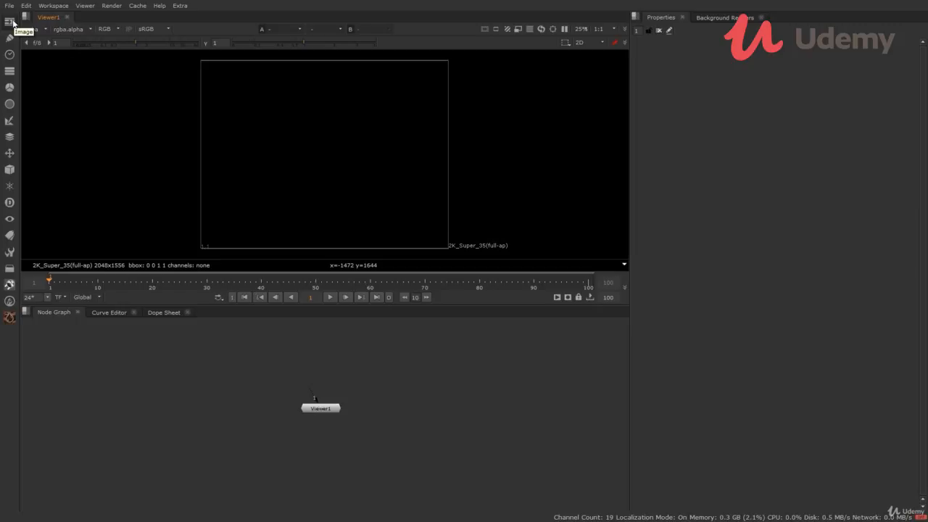
{"action": "left_click", "coordinate": [10, 22]}
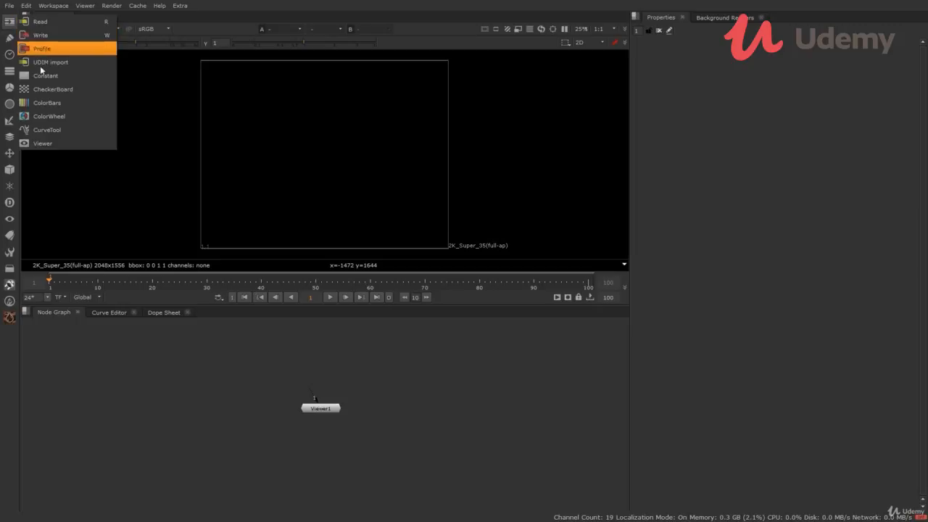
{"action": "mouse_move", "coordinate": [47, 129]}
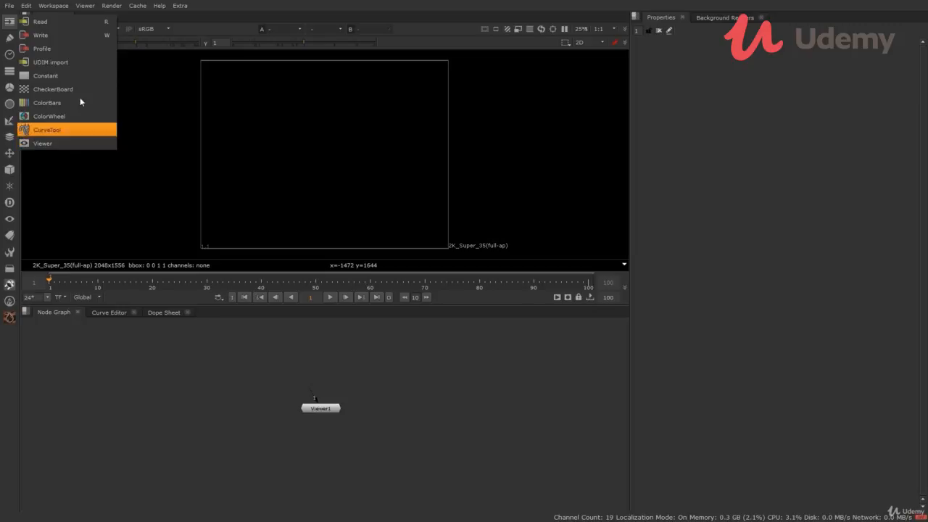
{"action": "mouse_move", "coordinate": [40, 21]}
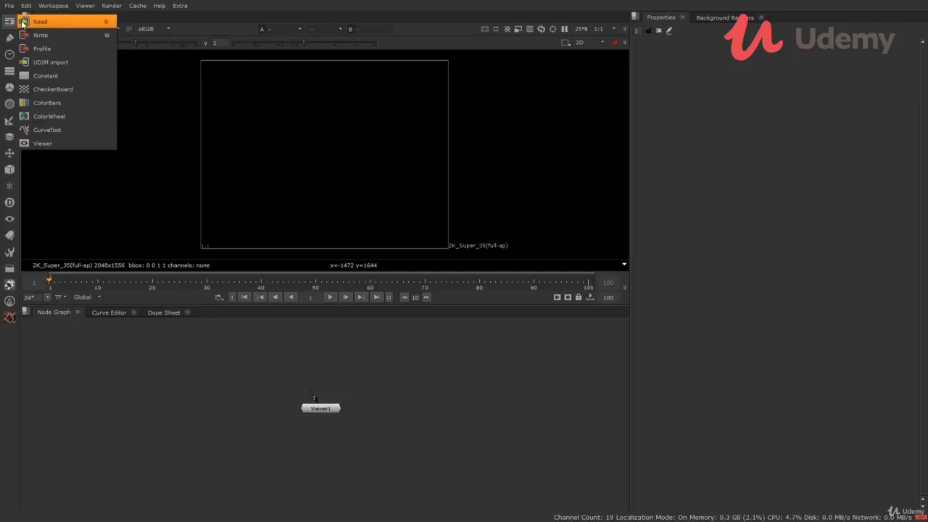
{"action": "mouse_move", "coordinate": [55, 34]}
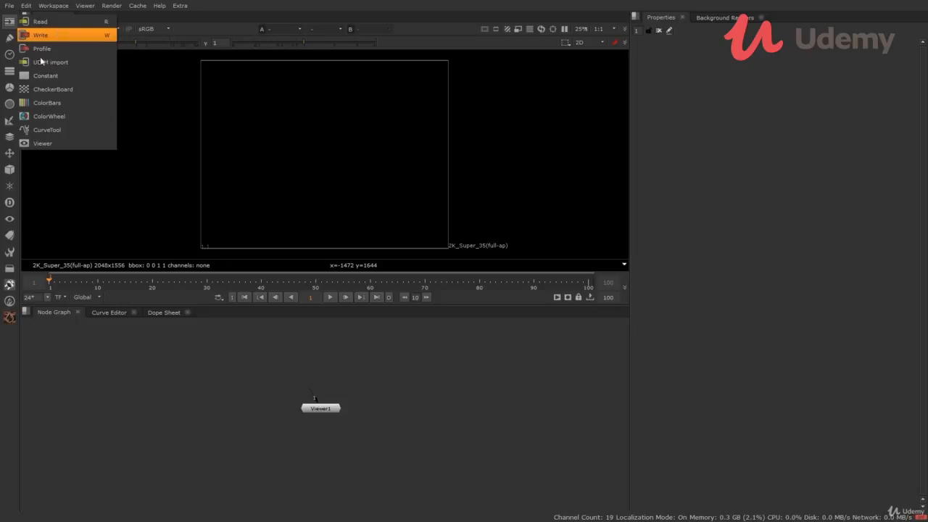
{"action": "mouse_move", "coordinate": [66, 143]}
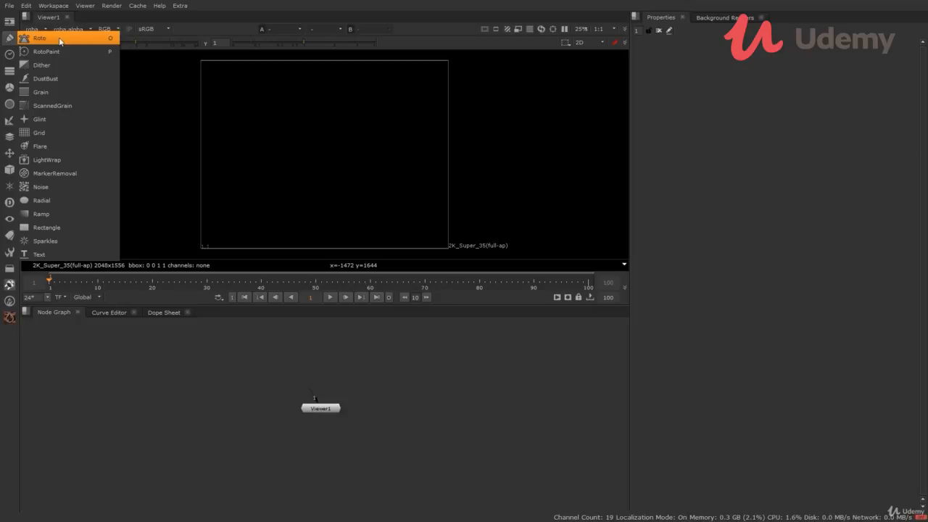
{"action": "mouse_move", "coordinate": [45, 52]}
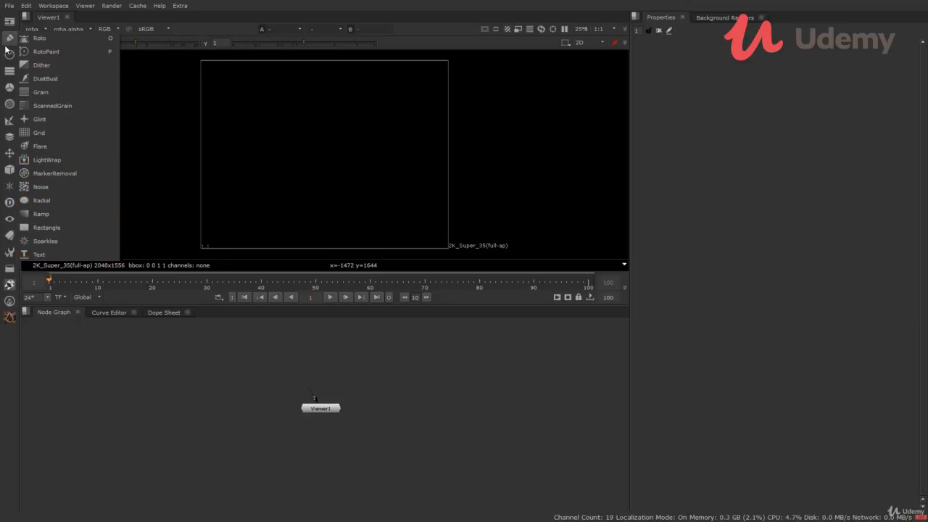
{"action": "left_click", "coordinate": [9, 56]}
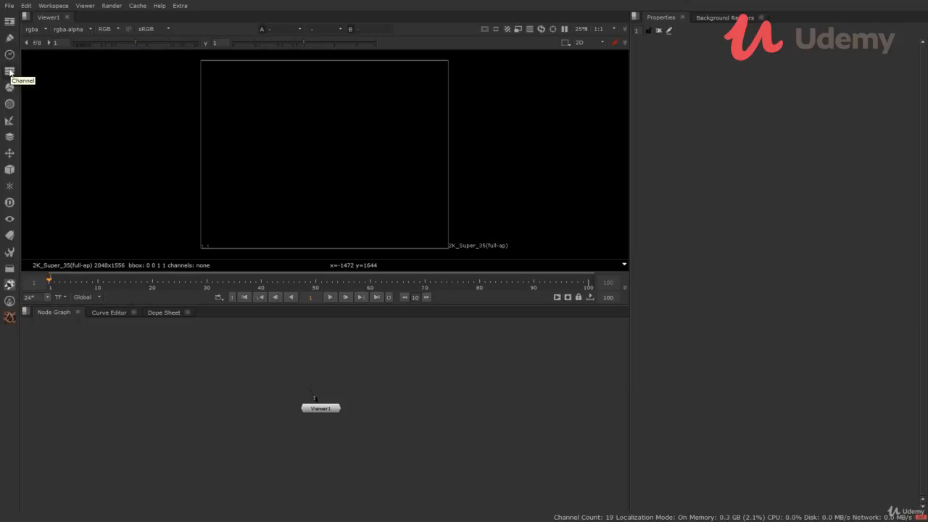
{"action": "left_click", "coordinate": [10, 88]}
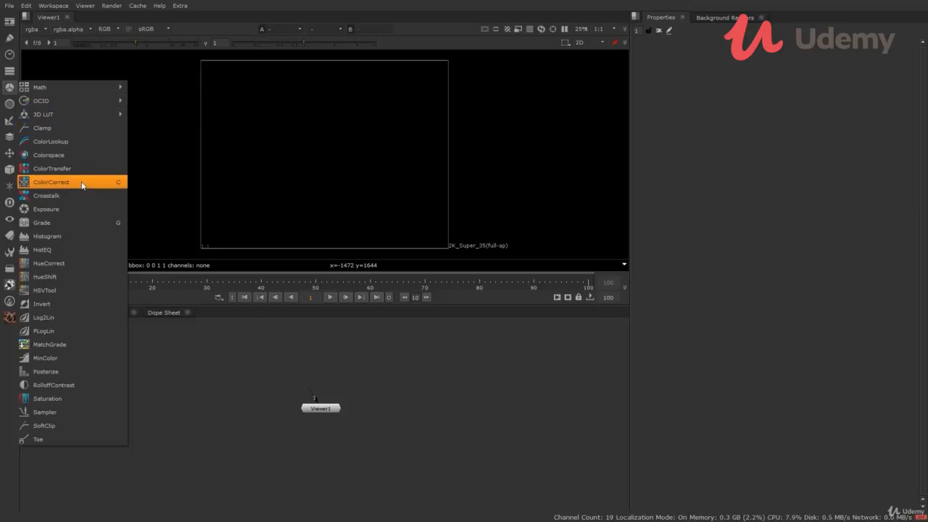
{"action": "mouse_move", "coordinate": [82, 227]}
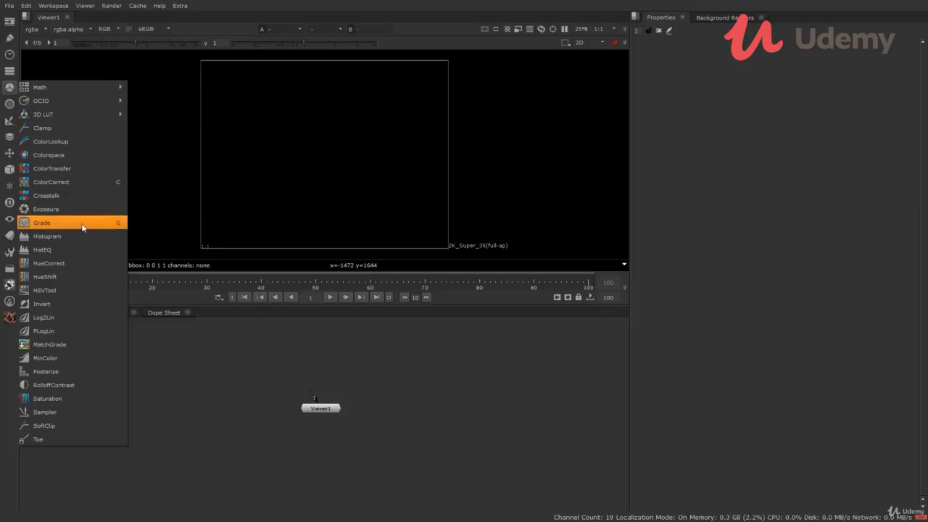
{"action": "left_click", "coordinate": [41, 222]}
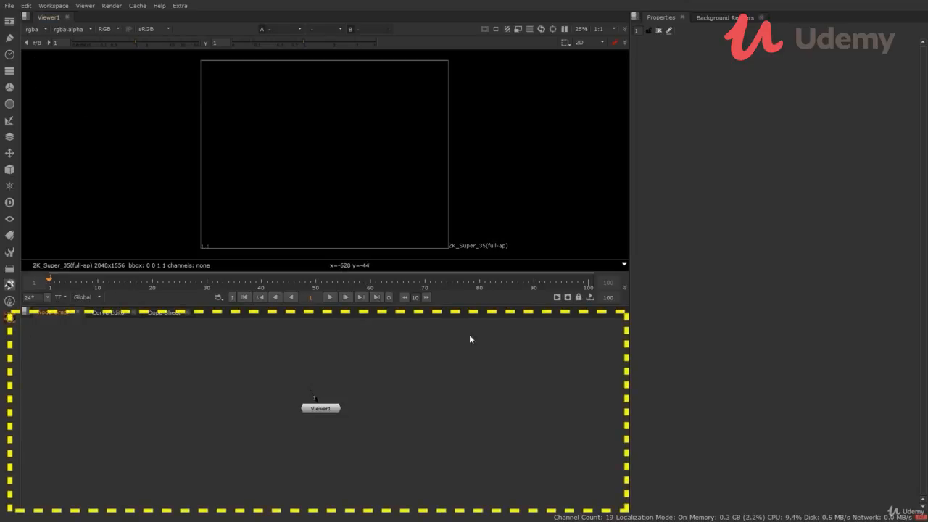
{"action": "mouse_move", "coordinate": [514, 376]}
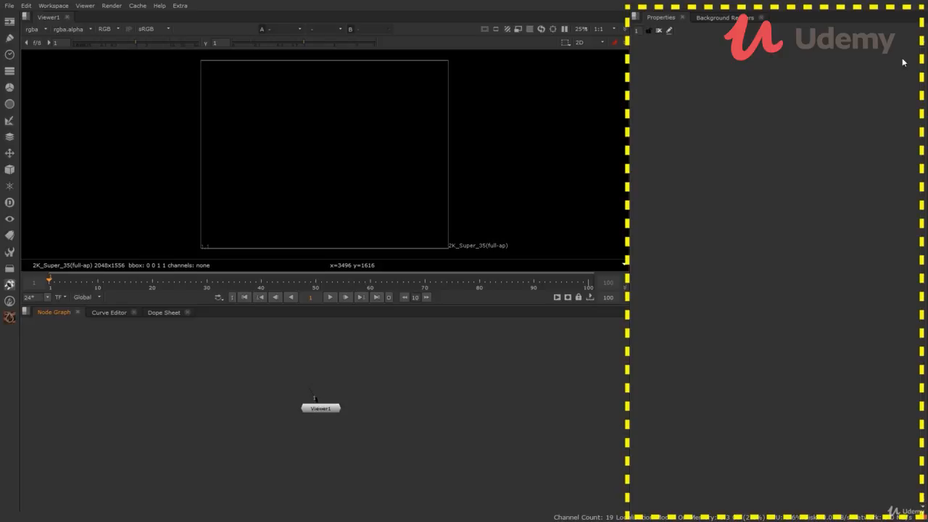
{"action": "mouse_move", "coordinate": [699, 265]}
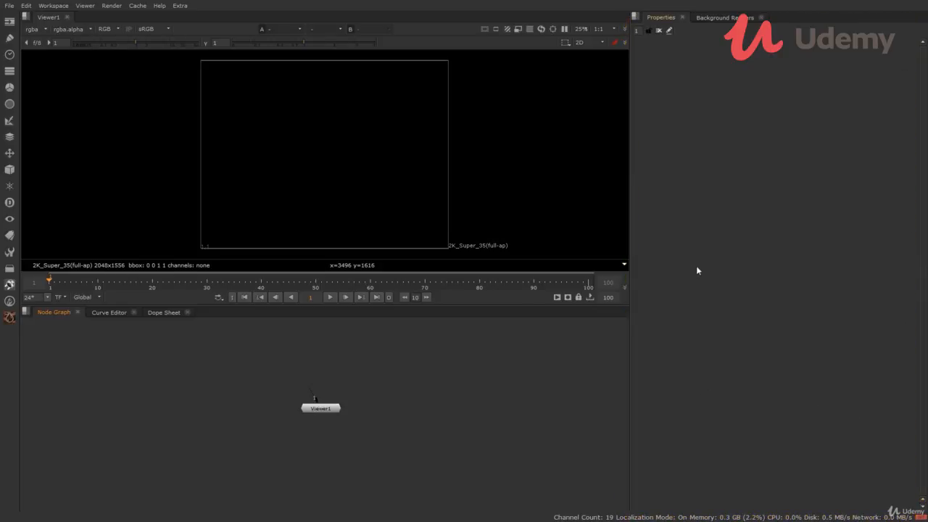
{"action": "left_click", "coordinate": [108, 311]}
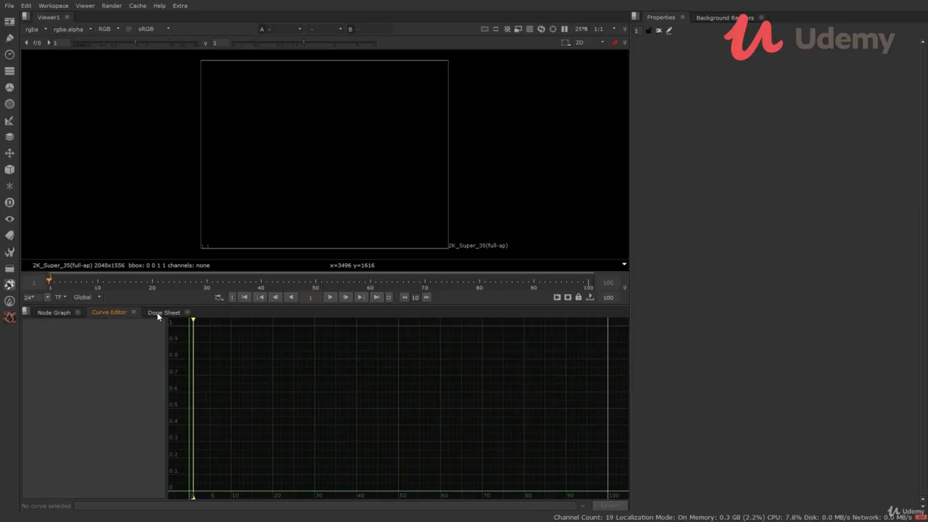
{"action": "left_click", "coordinate": [163, 312]}
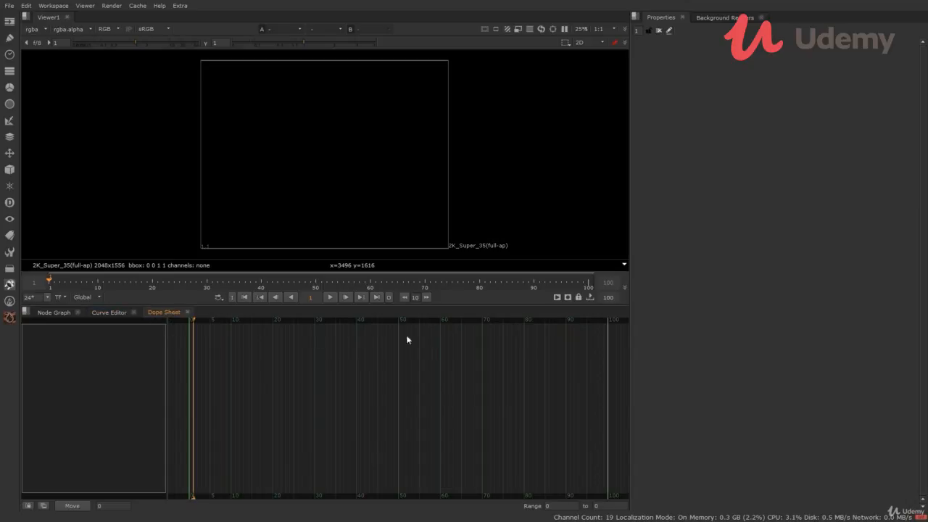
{"action": "mouse_move", "coordinate": [205, 382]}
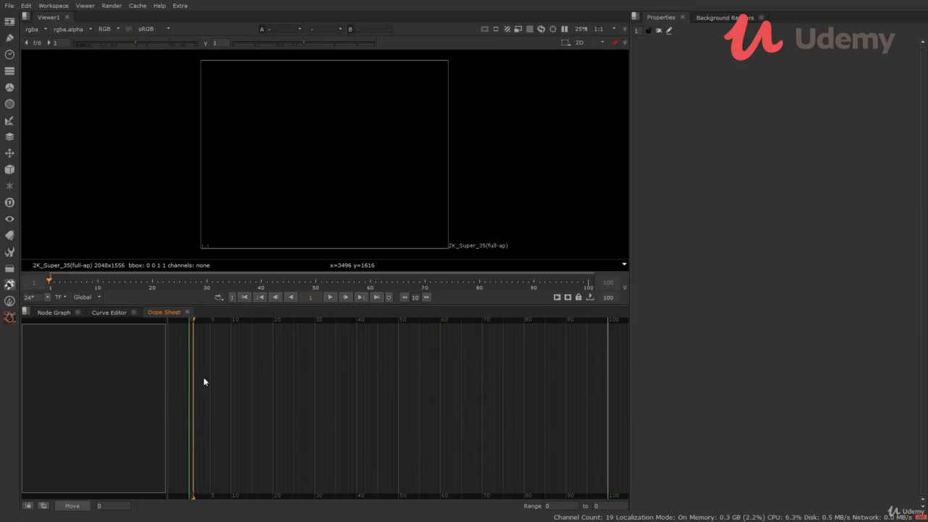
{"action": "mouse_move", "coordinate": [271, 336]}
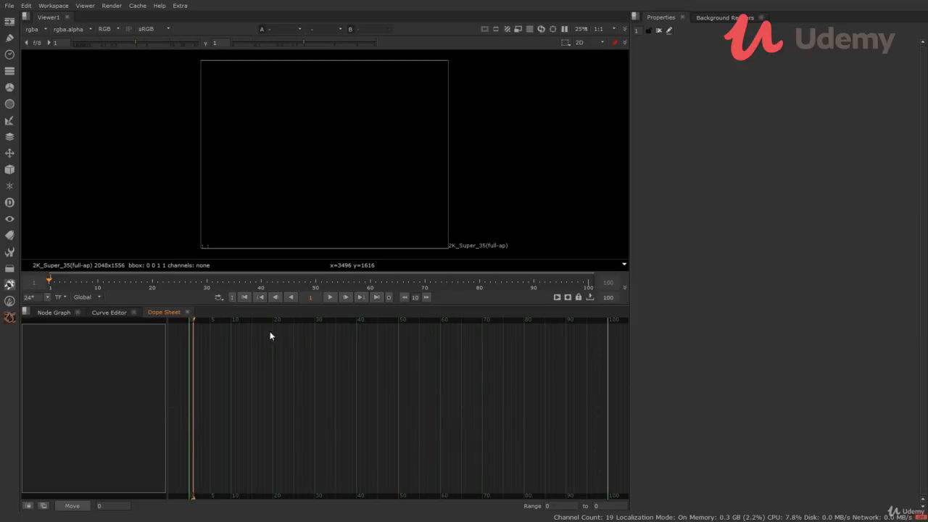
{"action": "mouse_move", "coordinate": [284, 350]}
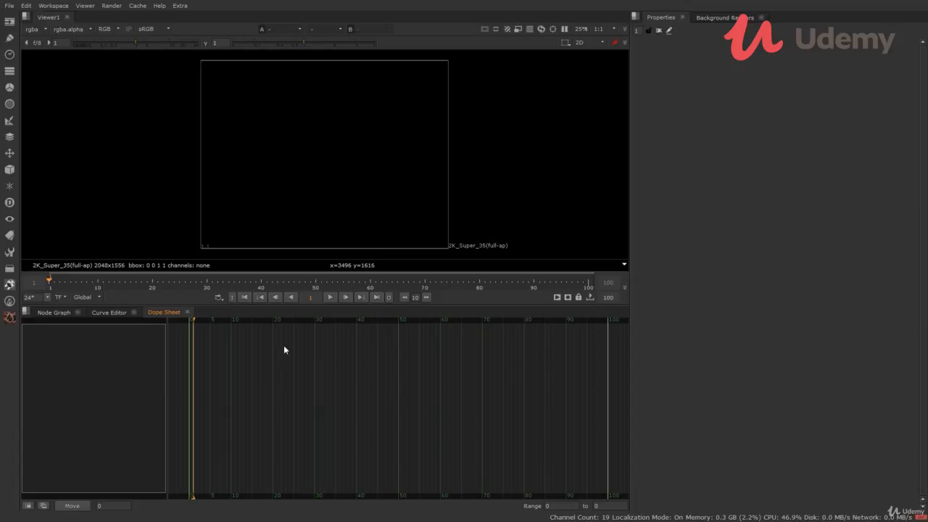
{"action": "mouse_move", "coordinate": [155, 342]}
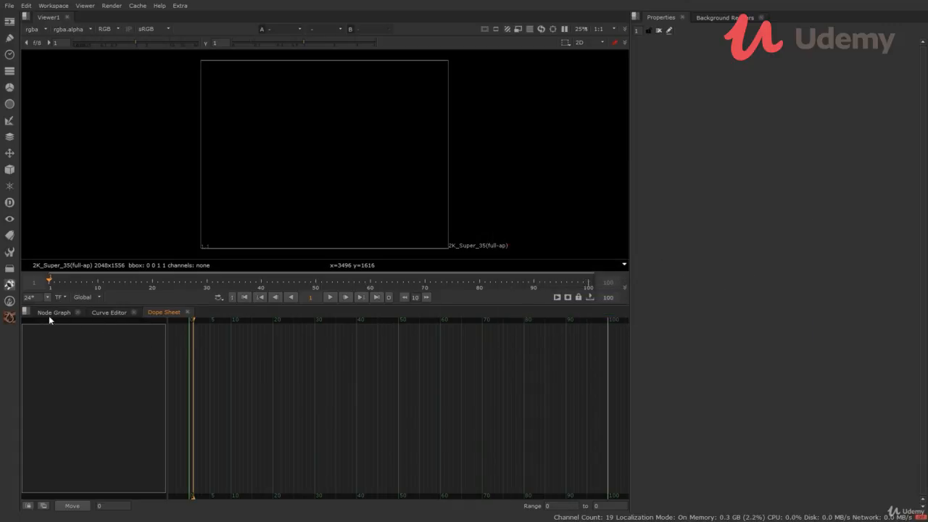
Return to the Node Graph, browse the Read File(s) dialog, and cancel it.
{"action": "left_click", "coordinate": [53, 311]}
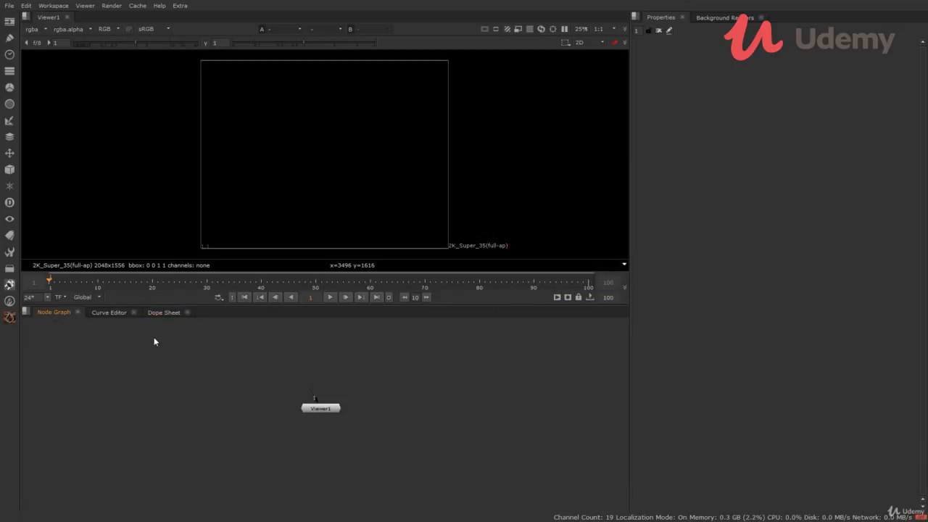
{"action": "mouse_move", "coordinate": [170, 321]}
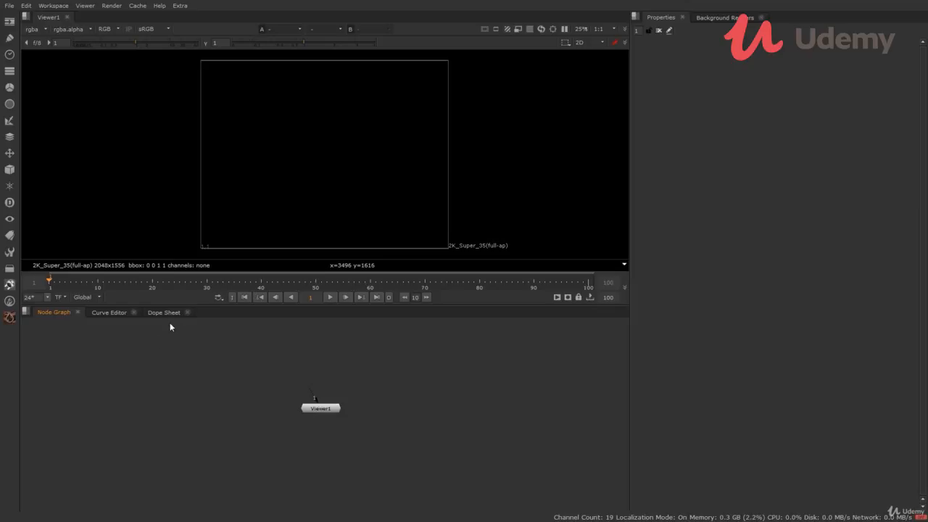
{"action": "mouse_move", "coordinate": [268, 356]}
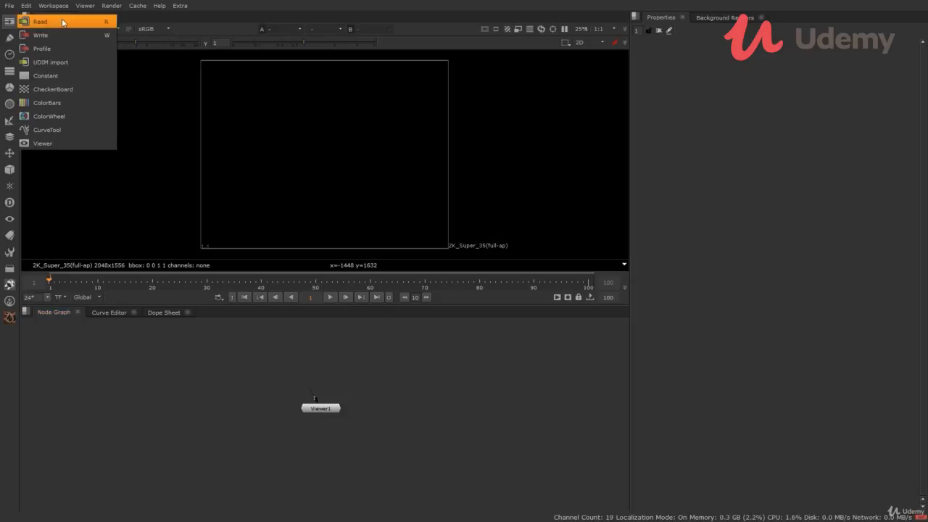
{"action": "left_click", "coordinate": [41, 21]}
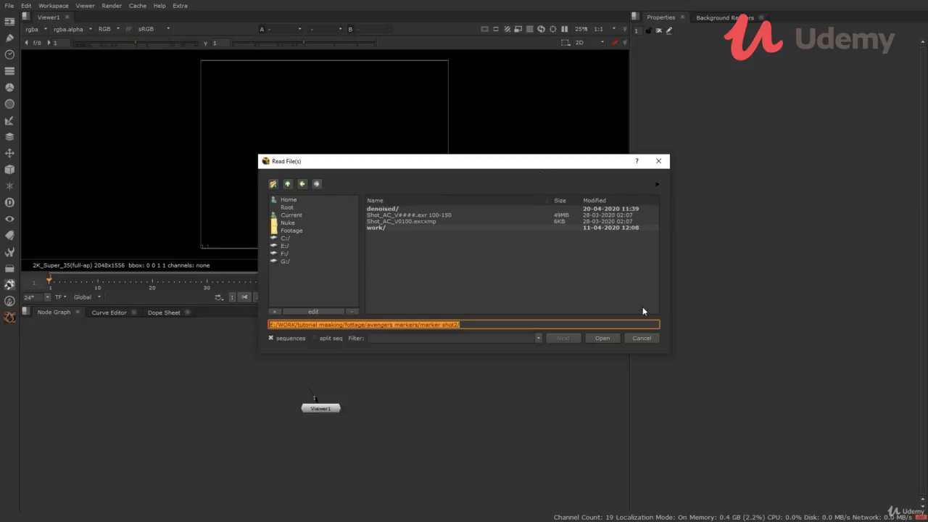
{"action": "left_click", "coordinate": [641, 338]}
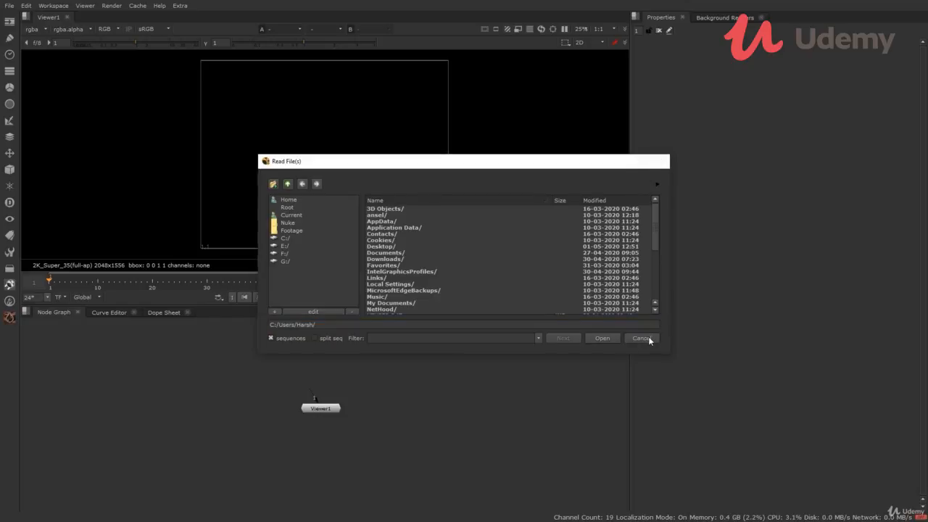
{"action": "left_click", "coordinate": [643, 338]}
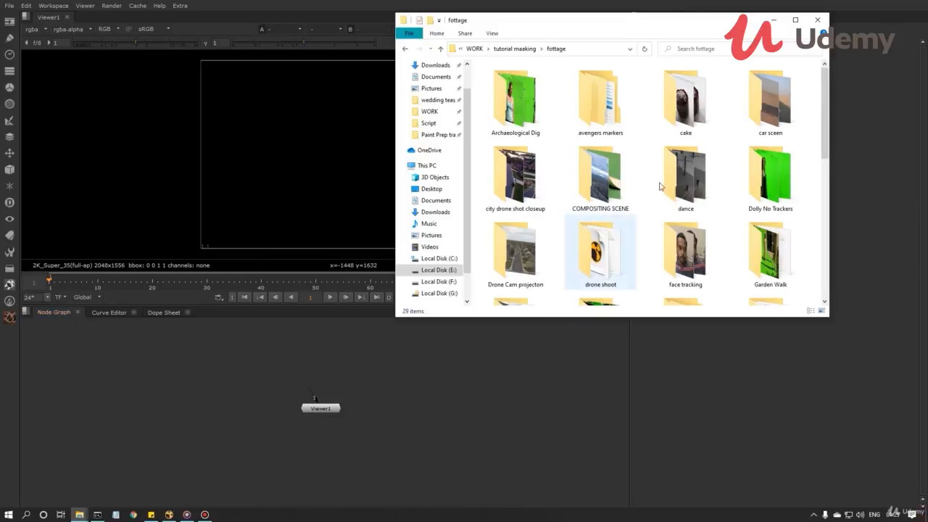
Drag the marker shot2 folder from the avengers markers folder into the Node Graph.
{"action": "double_click", "coordinate": [600, 98]}
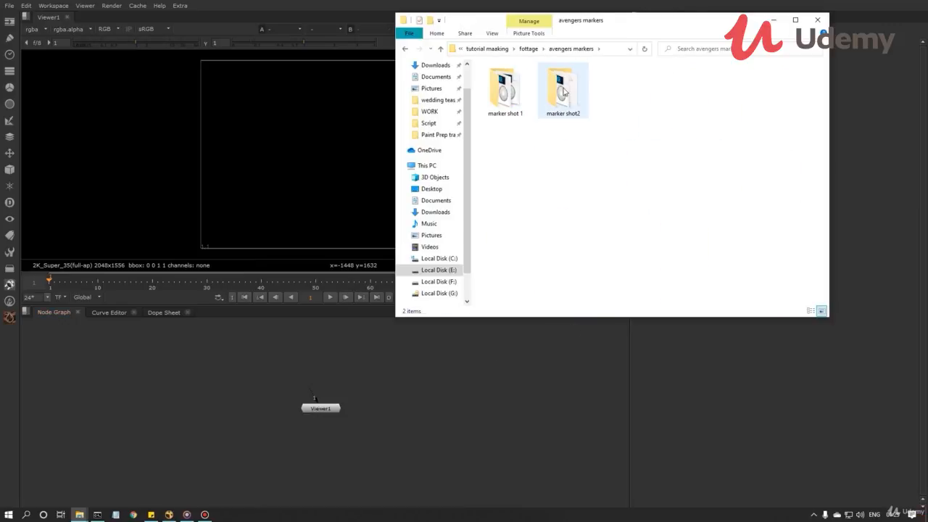
{"action": "left_click_drag", "start_coordinate": [563, 90], "coordinate": [305, 348]}
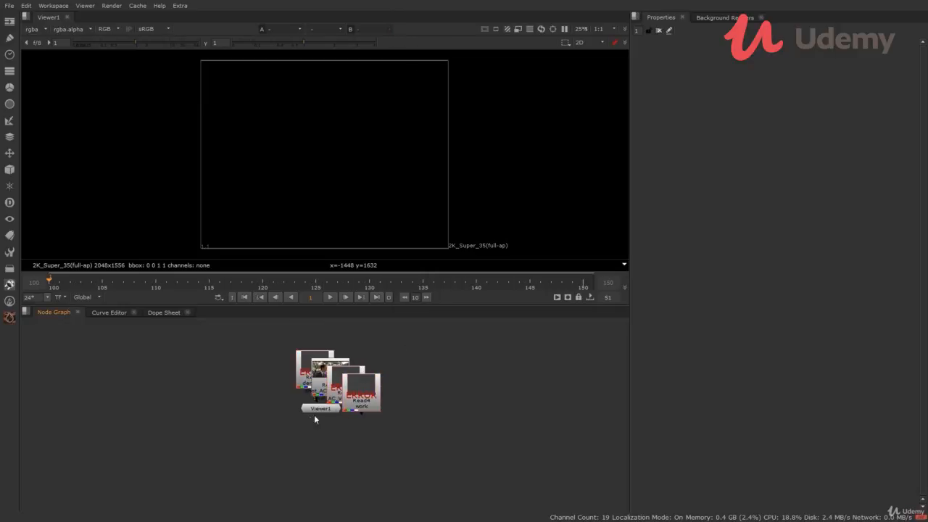
{"action": "left_click_drag", "start_coordinate": [320, 408], "coordinate": [315, 462]}
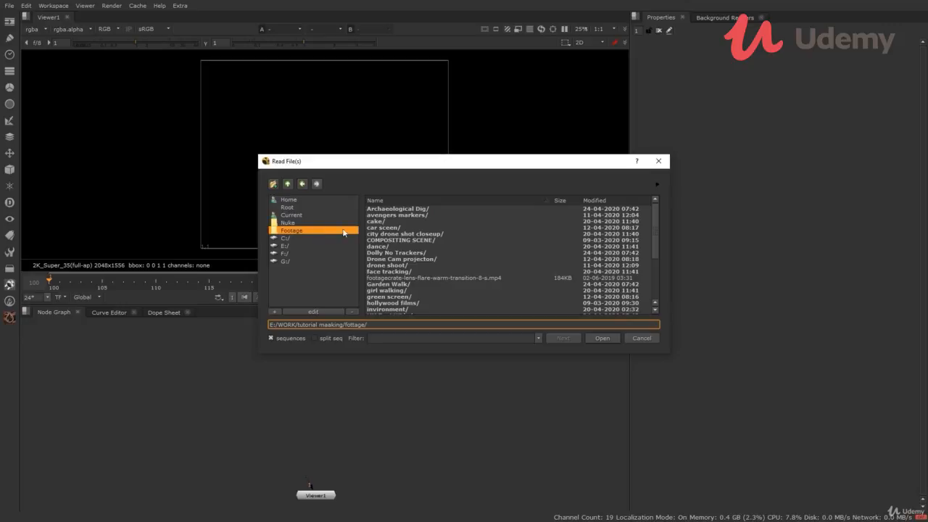
Navigate to Footage > avengers markers > marker shot2 in the Read File(s) dialog.
{"action": "double_click", "coordinate": [398, 214]}
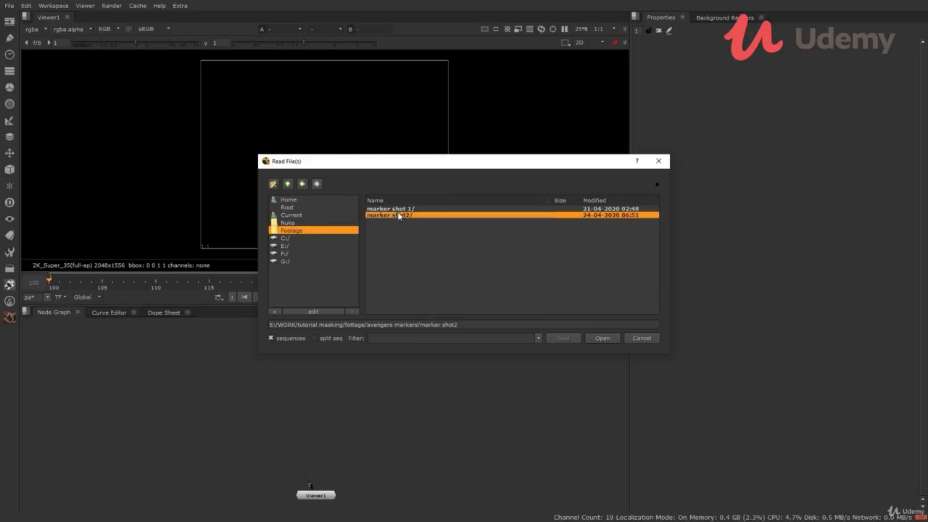
{"action": "double_click", "coordinate": [389, 215]}
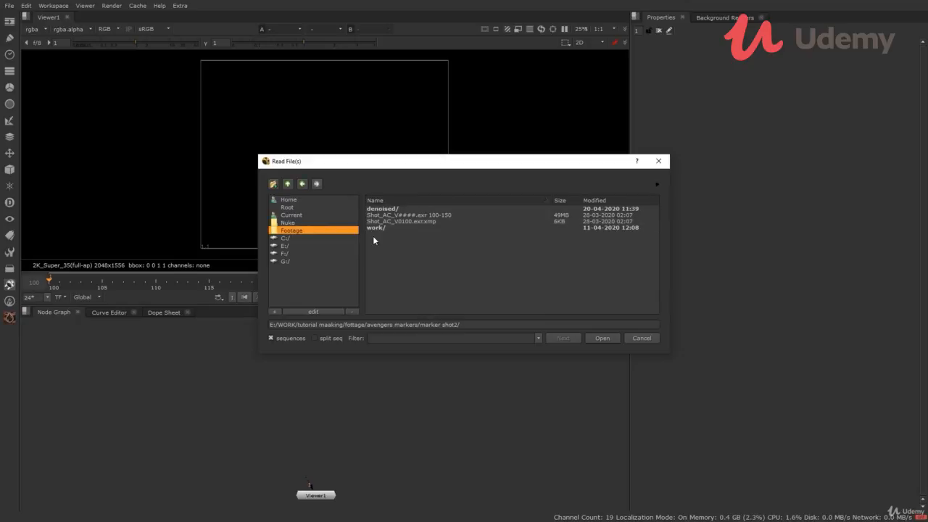
{"action": "left_click", "coordinate": [409, 215]}
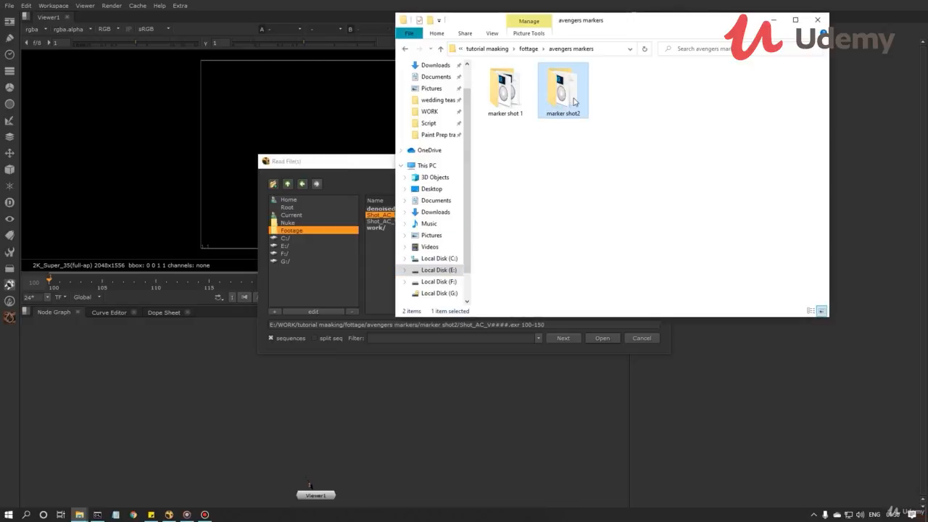
{"action": "double_click", "coordinate": [564, 86]}
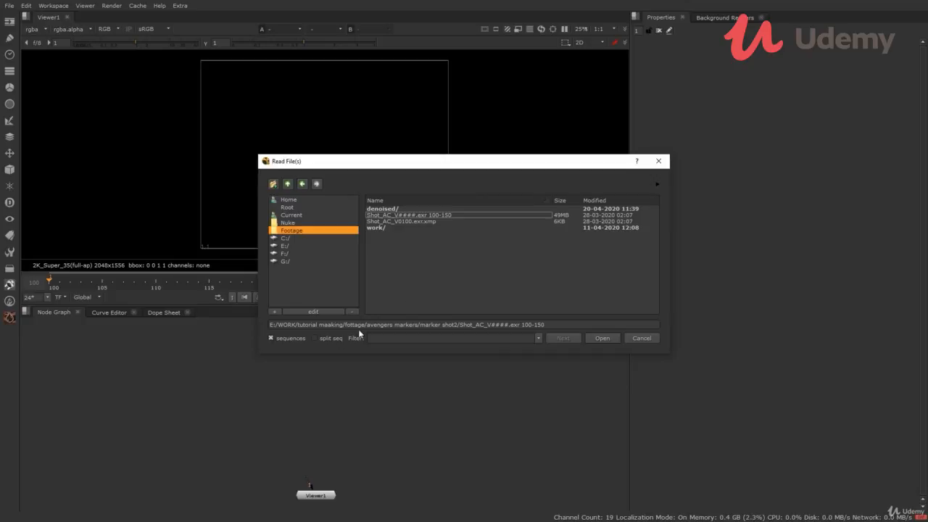
Toggle sequence grouping off and on, then select Shot_AC_V####.exr 100-150.
{"action": "left_click", "coordinate": [271, 338]}
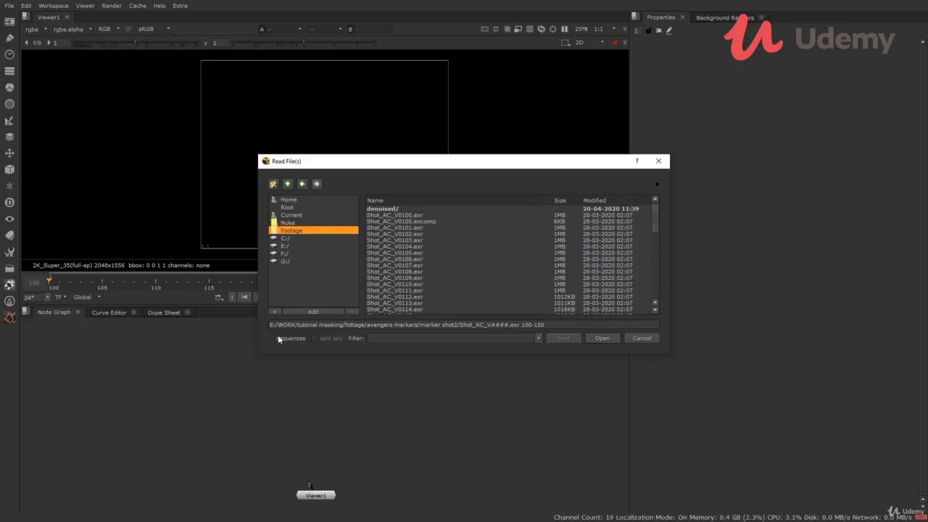
{"action": "left_click", "coordinate": [271, 338]}
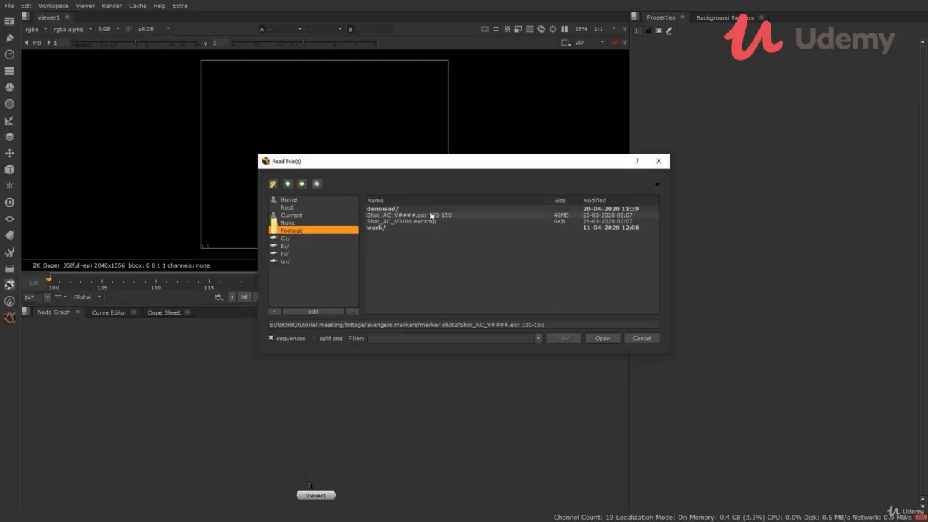
{"action": "left_click", "coordinate": [602, 338]}
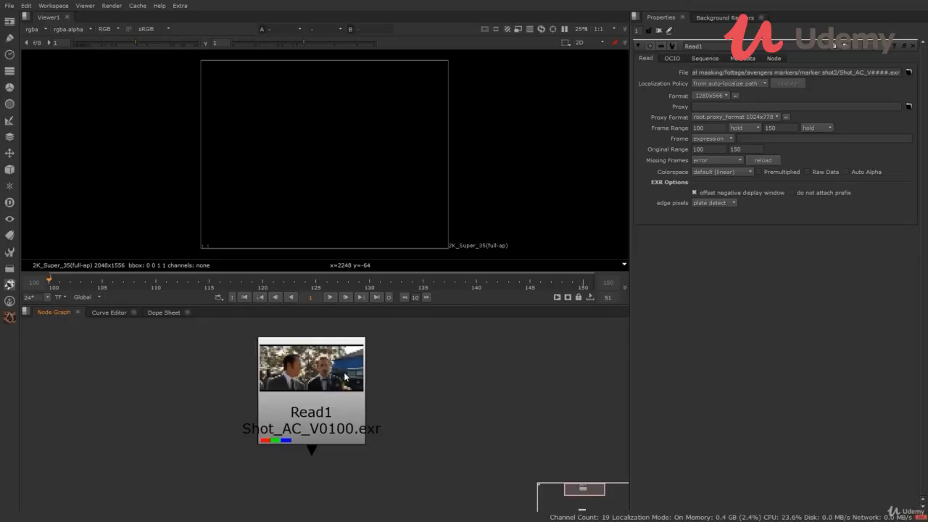
{"action": "mouse_move", "coordinate": [390, 395]}
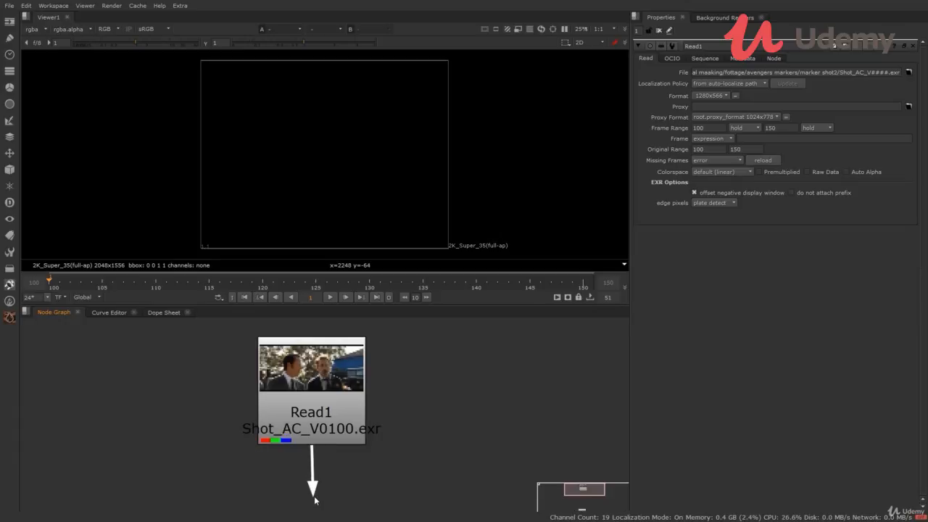
Pull a connection from Read1's output toward Viewer1.
{"action": "left_click_drag", "start_coordinate": [312, 392], "coordinate": [355, 378]}
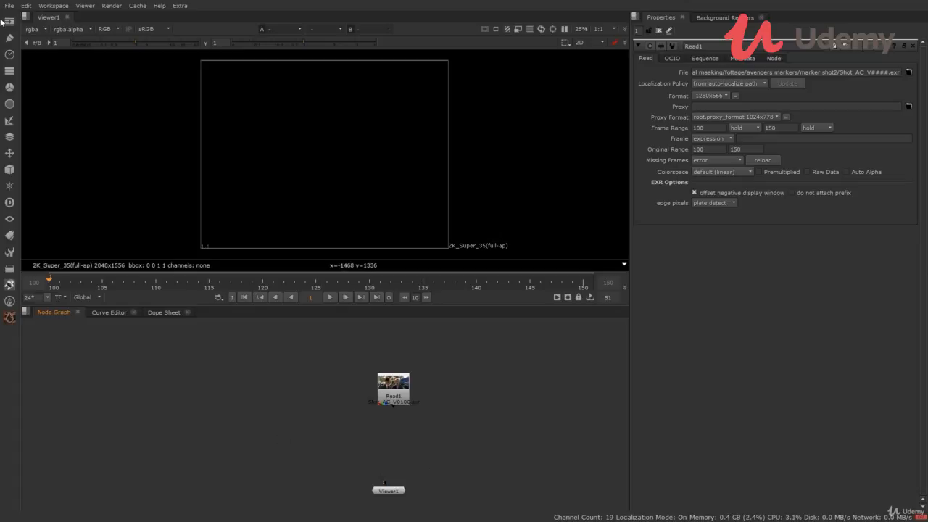
{"action": "left_click", "coordinate": [10, 20]}
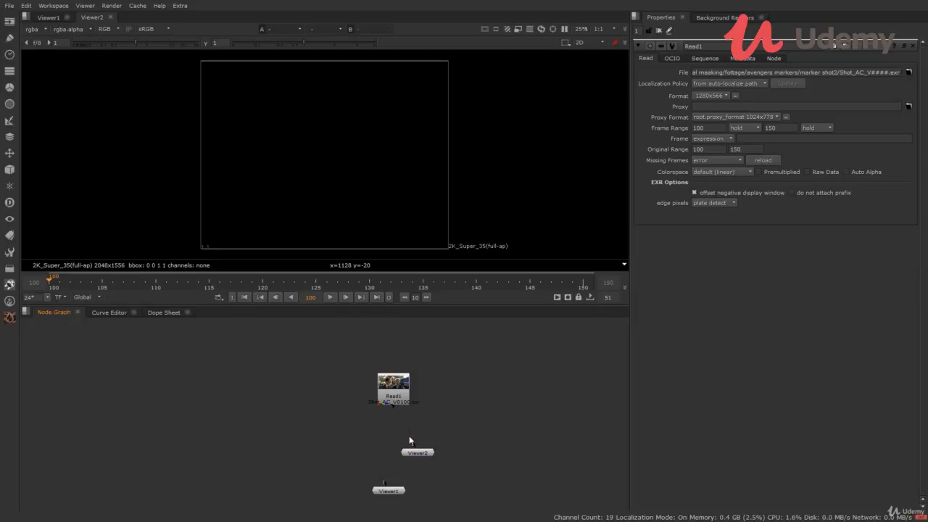
{"action": "mouse_move", "coordinate": [404, 430]}
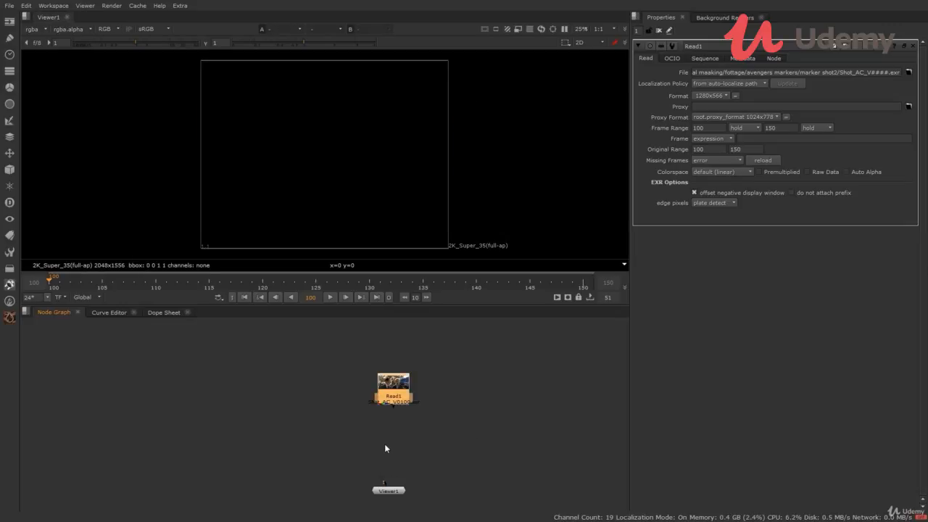
{"action": "mouse_move", "coordinate": [449, 437]}
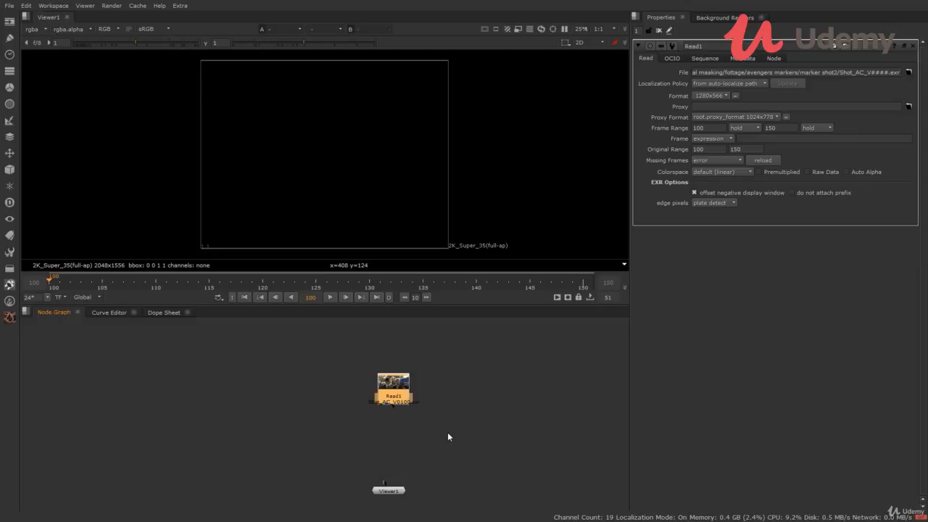